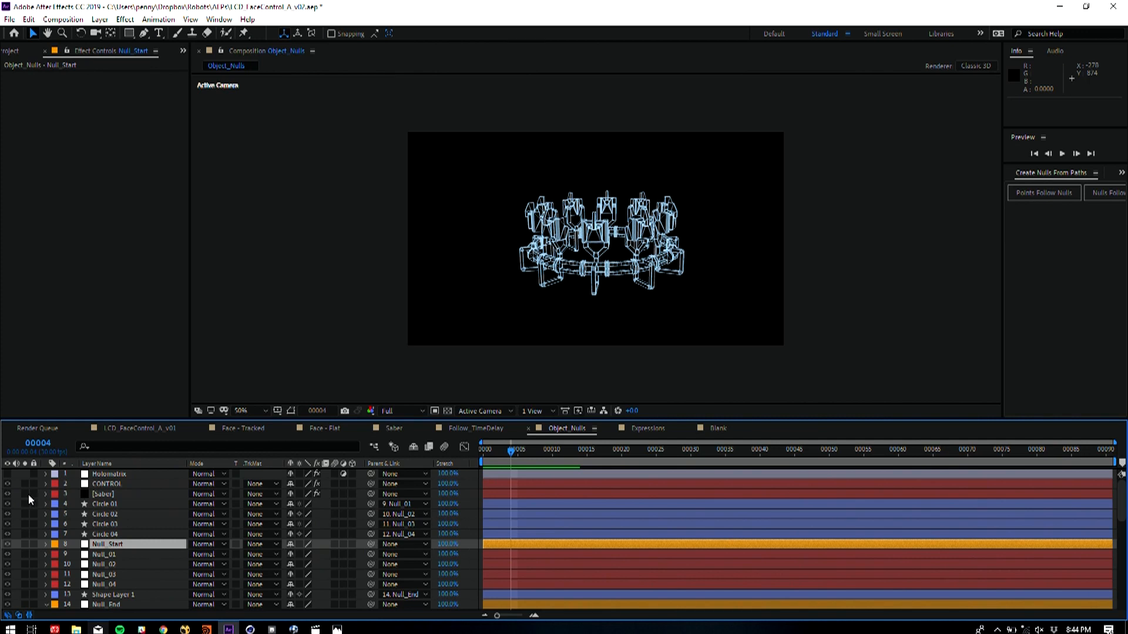
Select the Saber layer to inspect its glow settings in Effect Controls
left_click(103, 494)
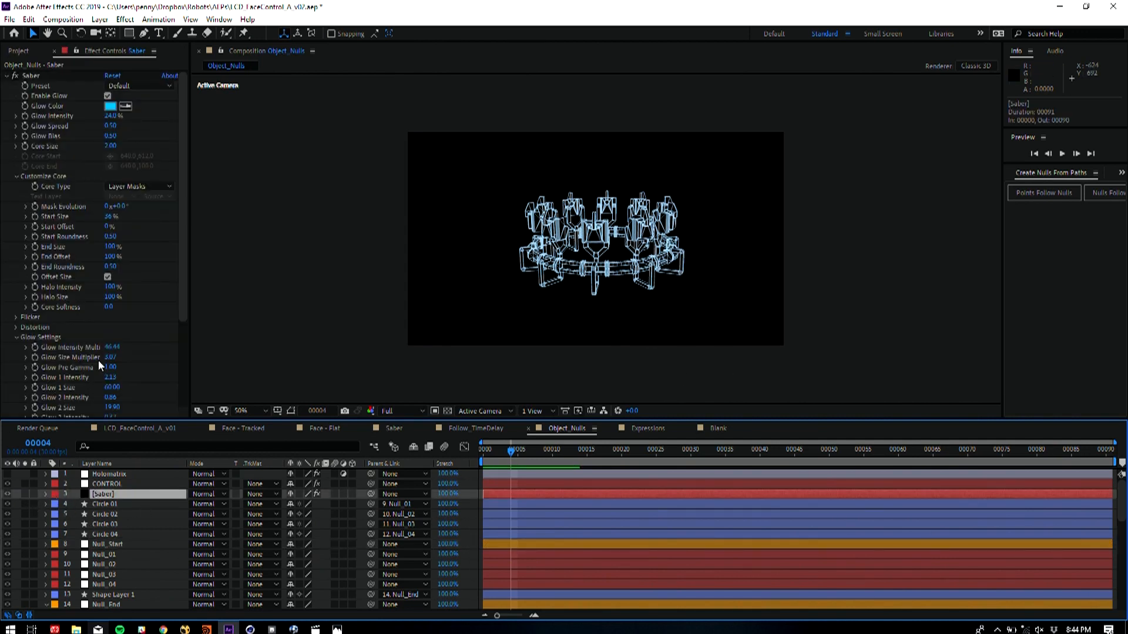
mouse_move(64, 378)
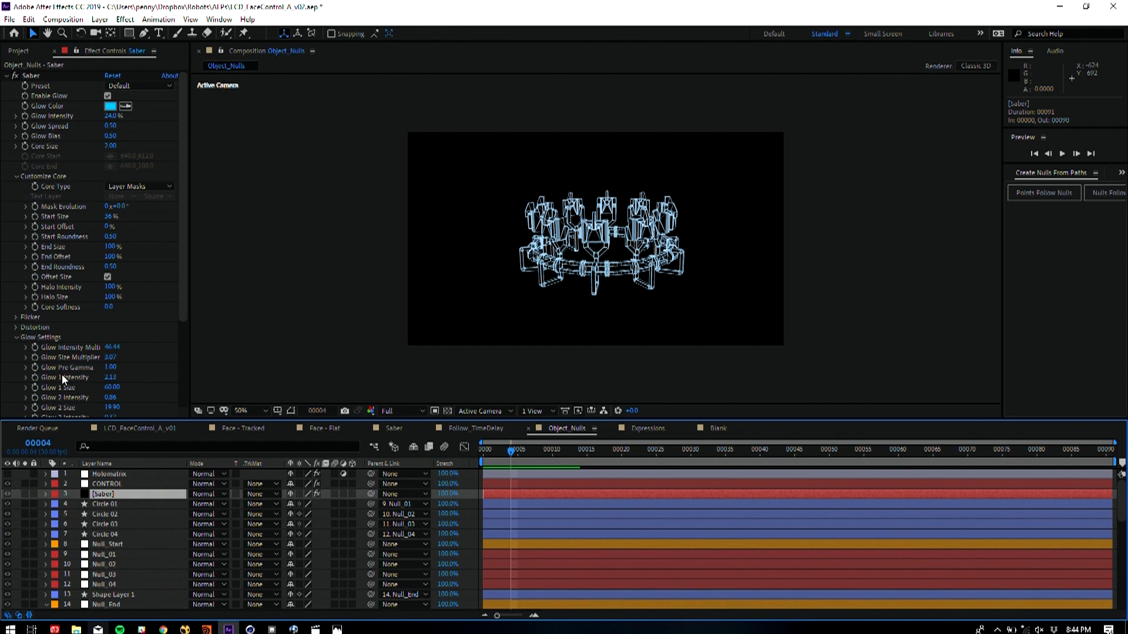
mouse_move(51, 381)
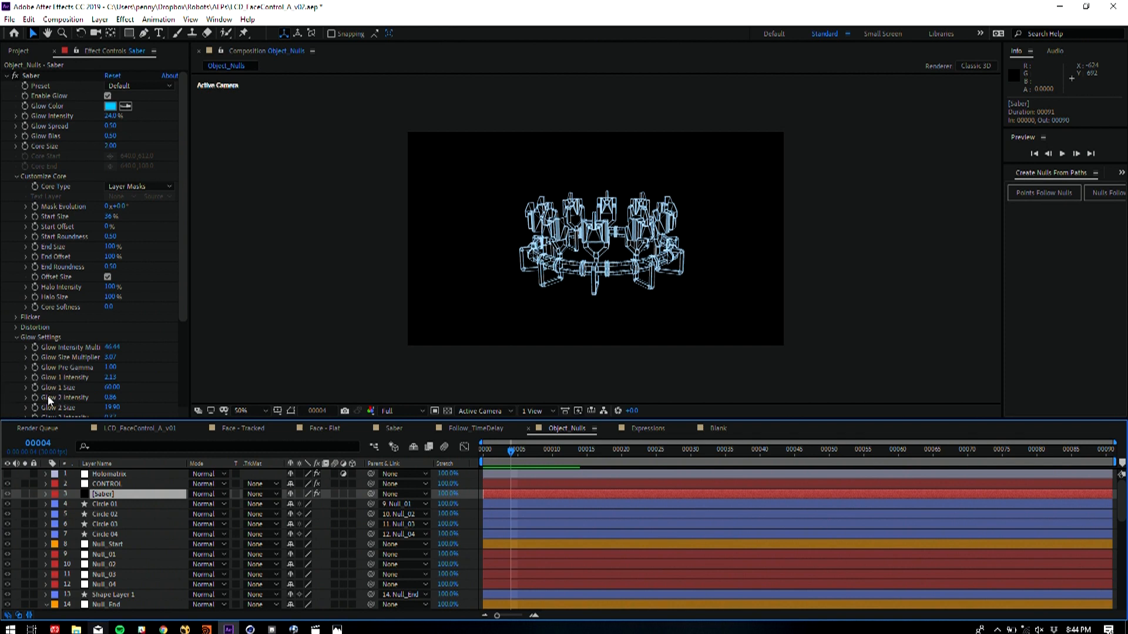
mouse_move(234, 367)
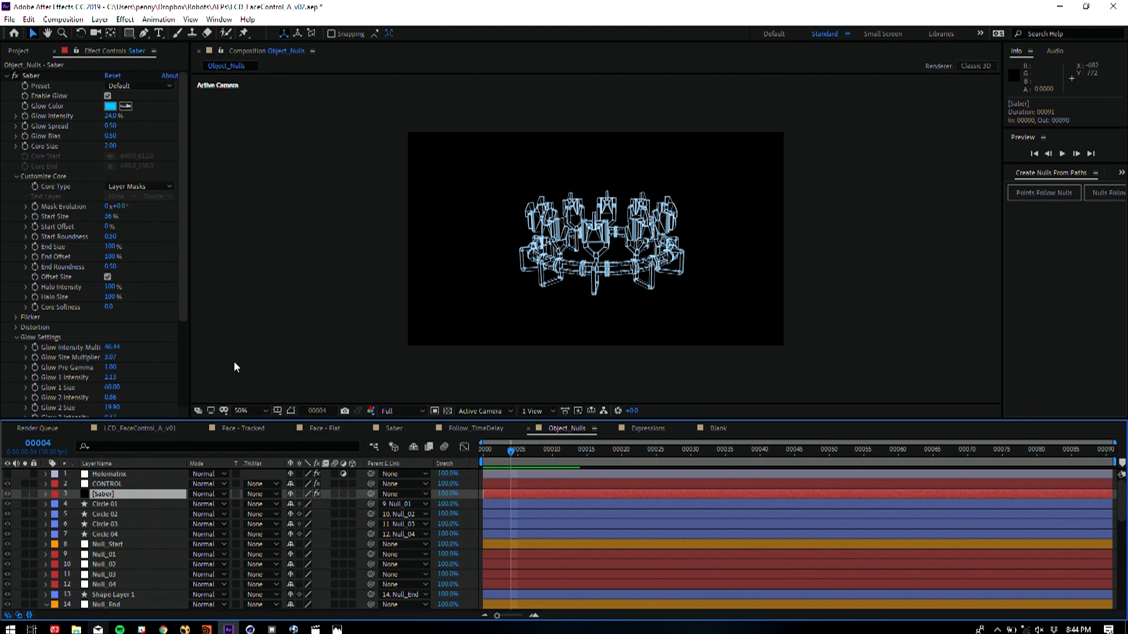
mouse_move(193, 340)
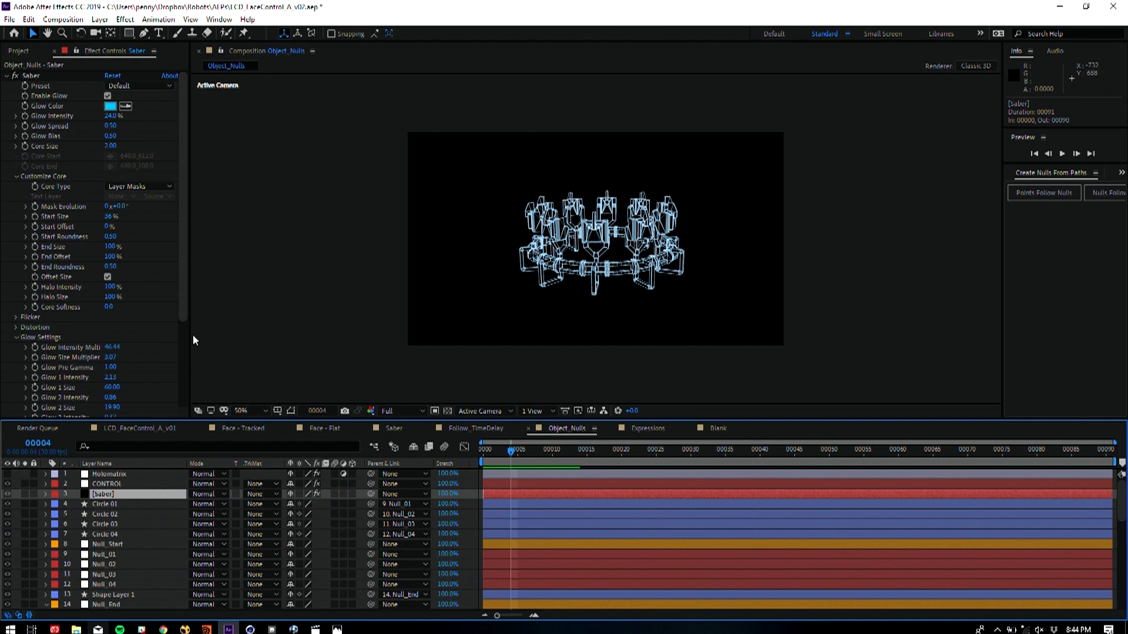
mouse_move(160, 271)
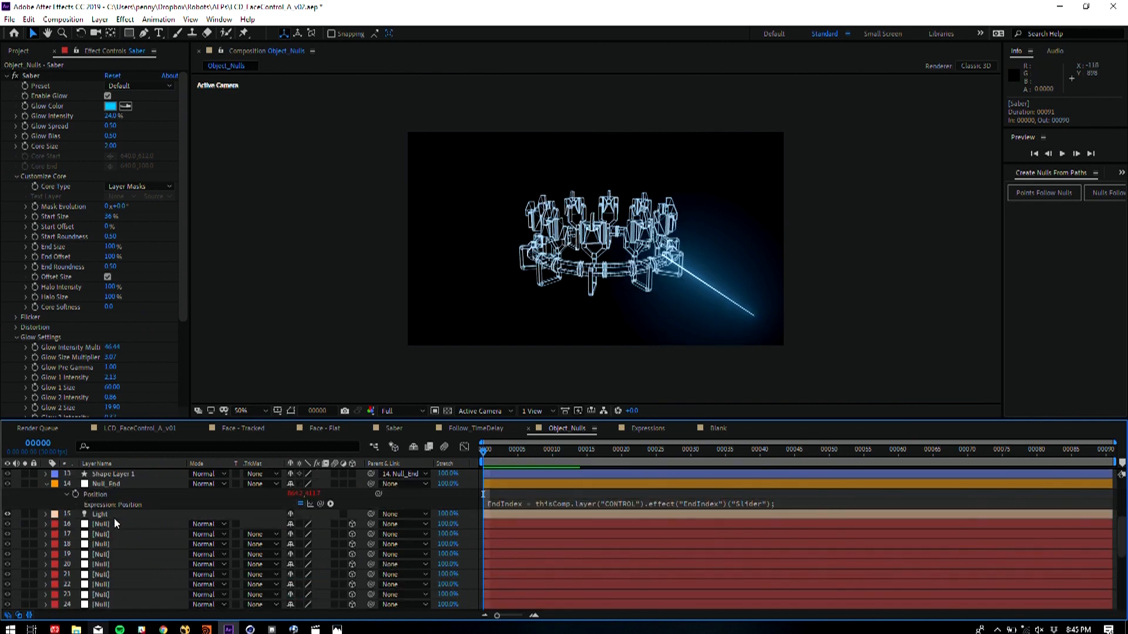
Scroll up the Project panel and open Comp 1
scroll("up", 3)
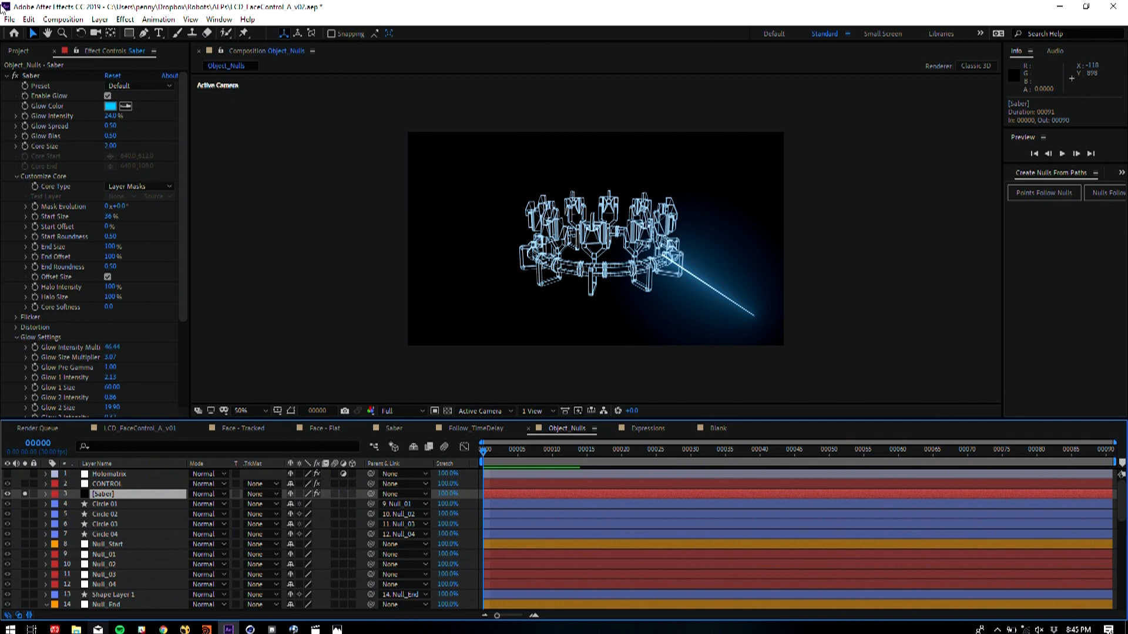
left_click(19, 51)
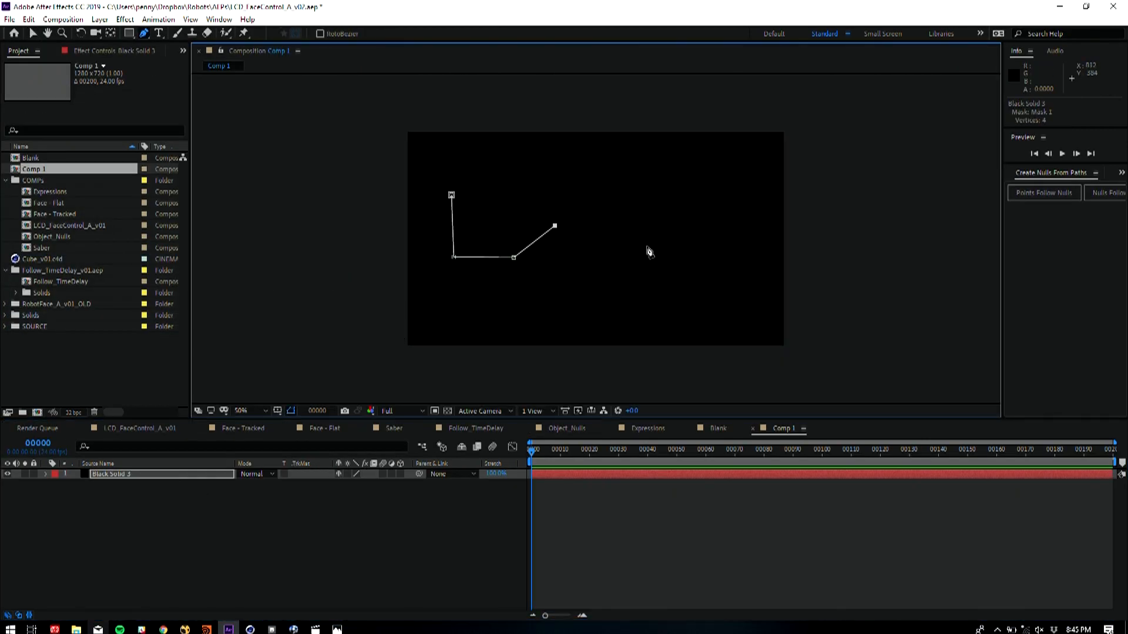
Add a mask vertex, generate Points Follow Nulls, then dismiss the command window
left_click(644, 317)
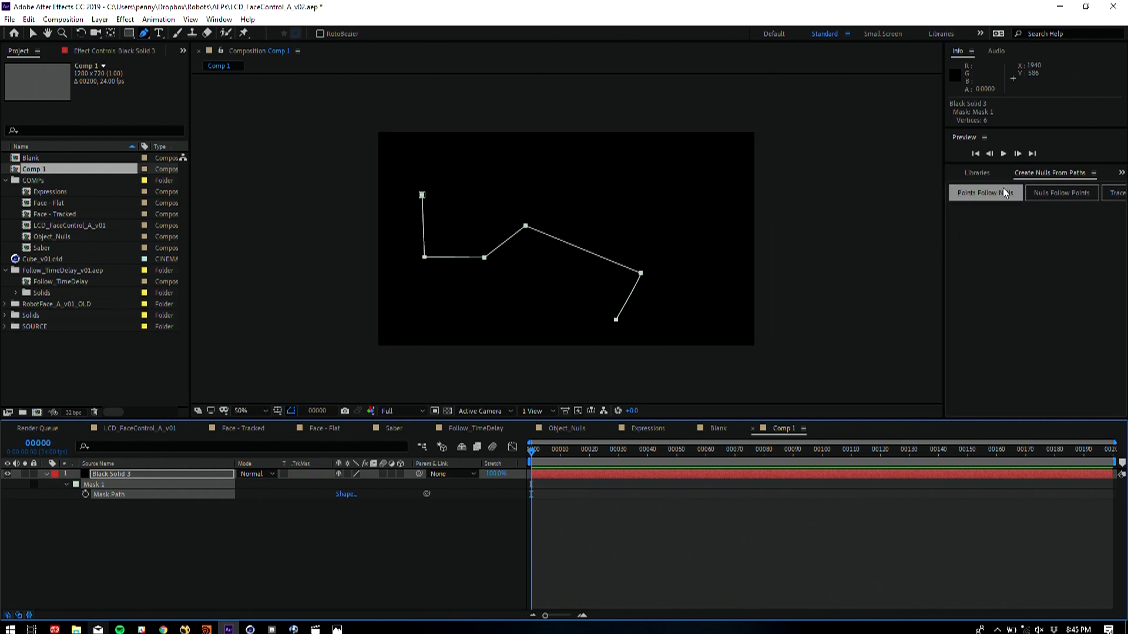
left_click(985, 193)
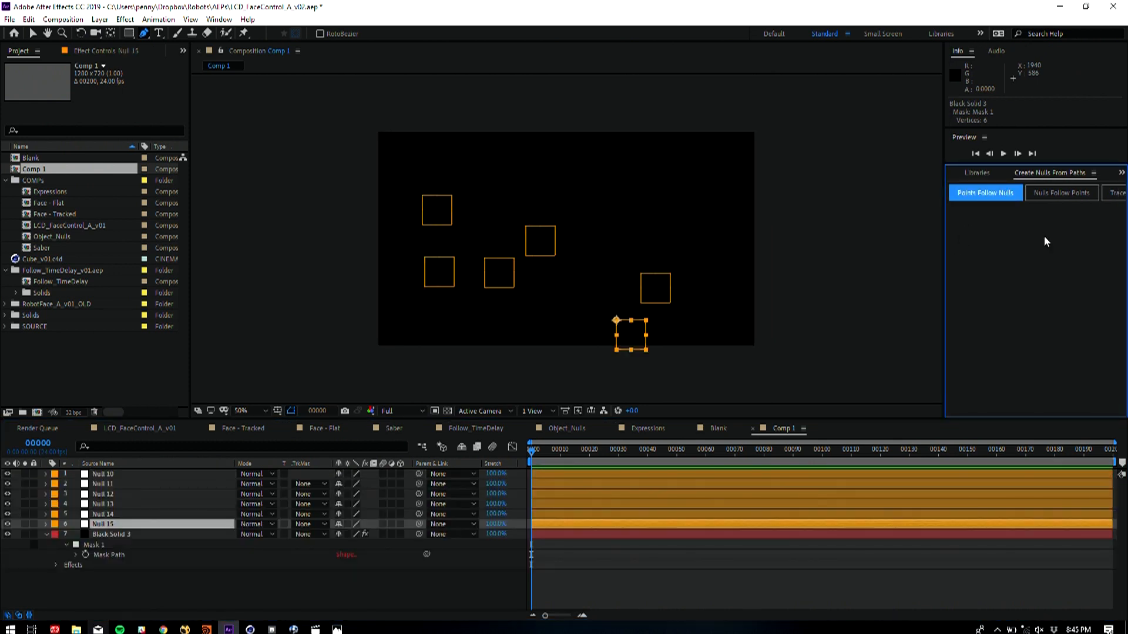
mouse_move(428, 228)
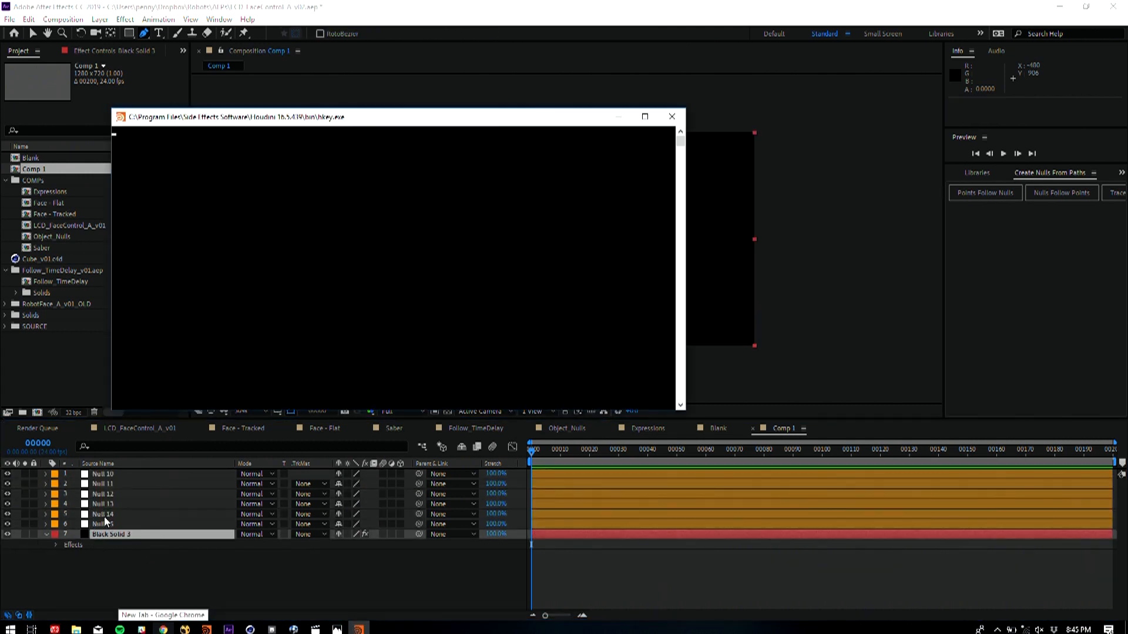
left_click(671, 116)
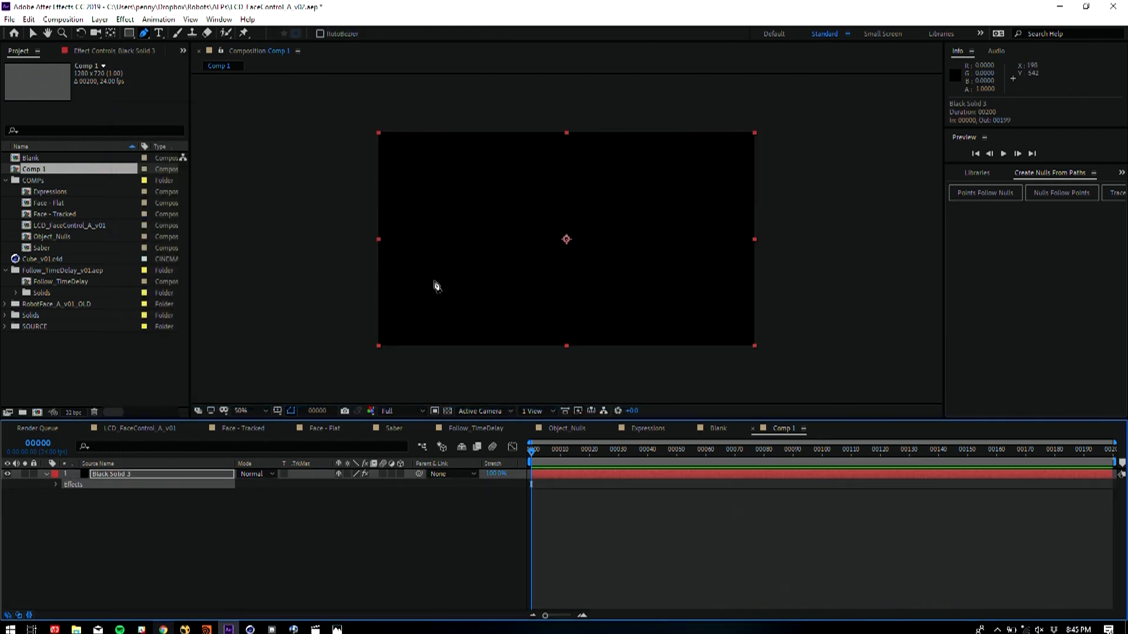
Draw the closed diamond mask, run Points Follow Nulls, and select Black Solid 3
left_click(556, 180)
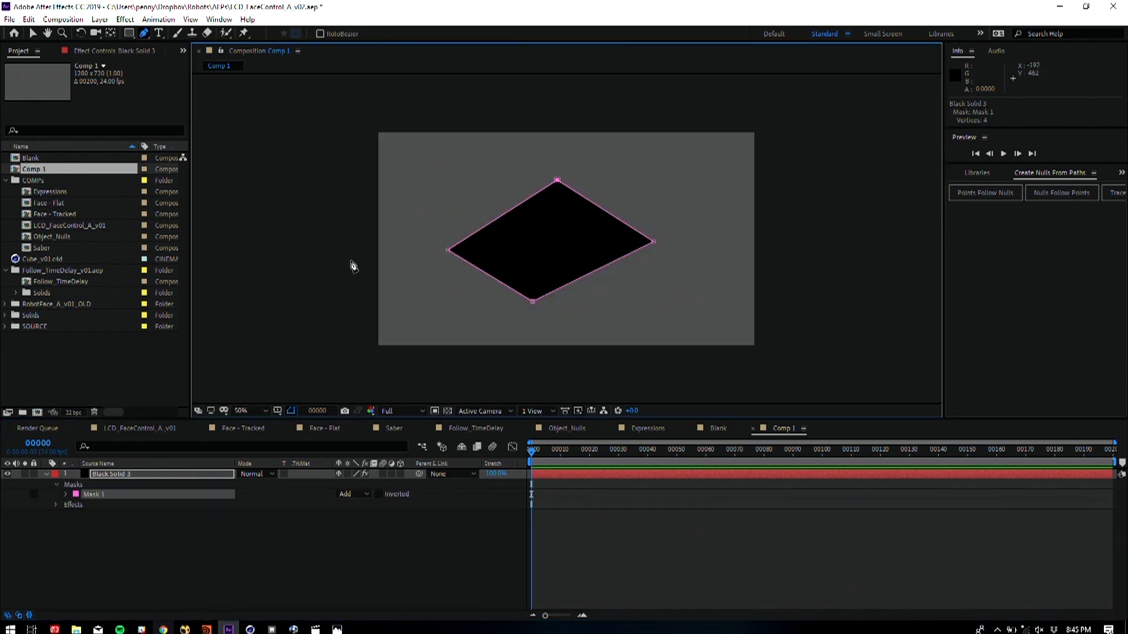
mouse_move(825, 313)
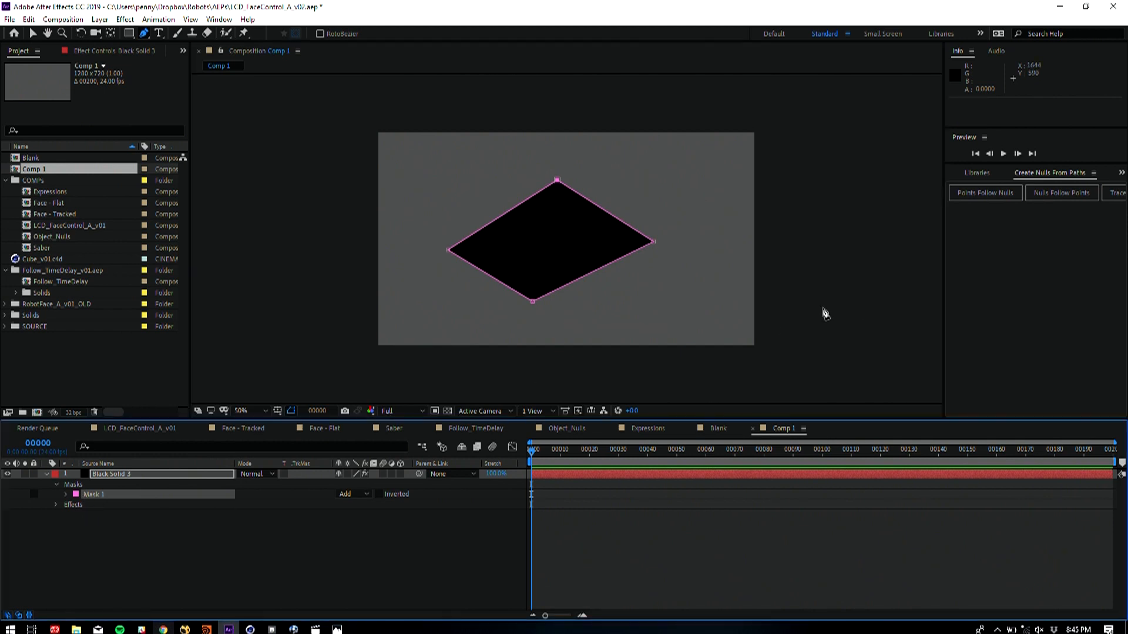
left_click(984, 193)
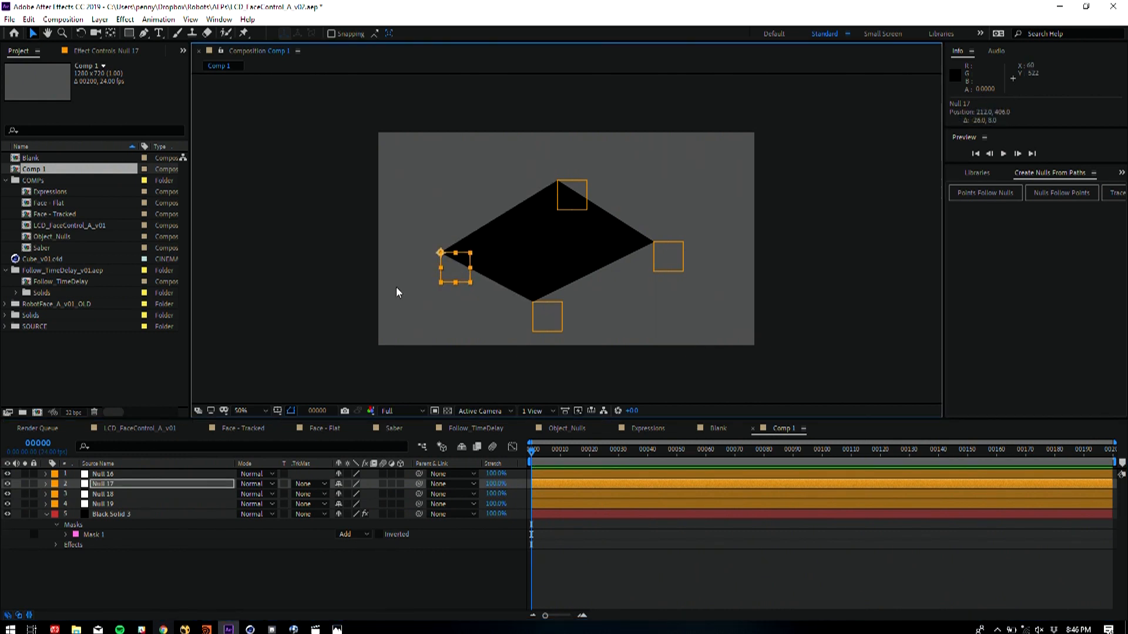
mouse_move(374, 244)
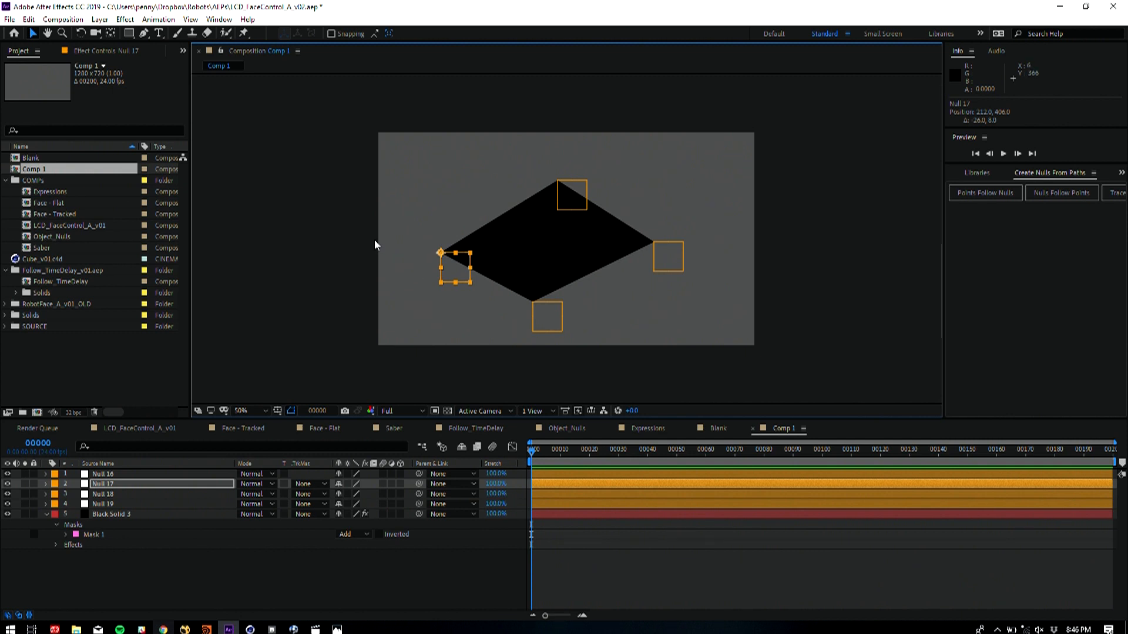
mouse_move(576, 195)
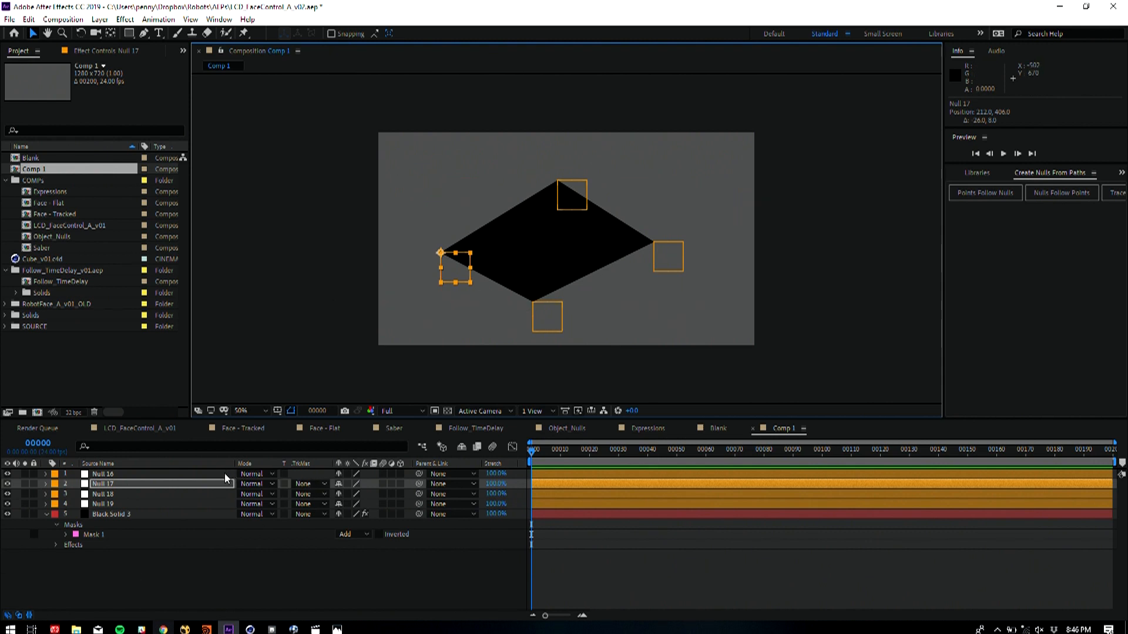
left_click(111, 513)
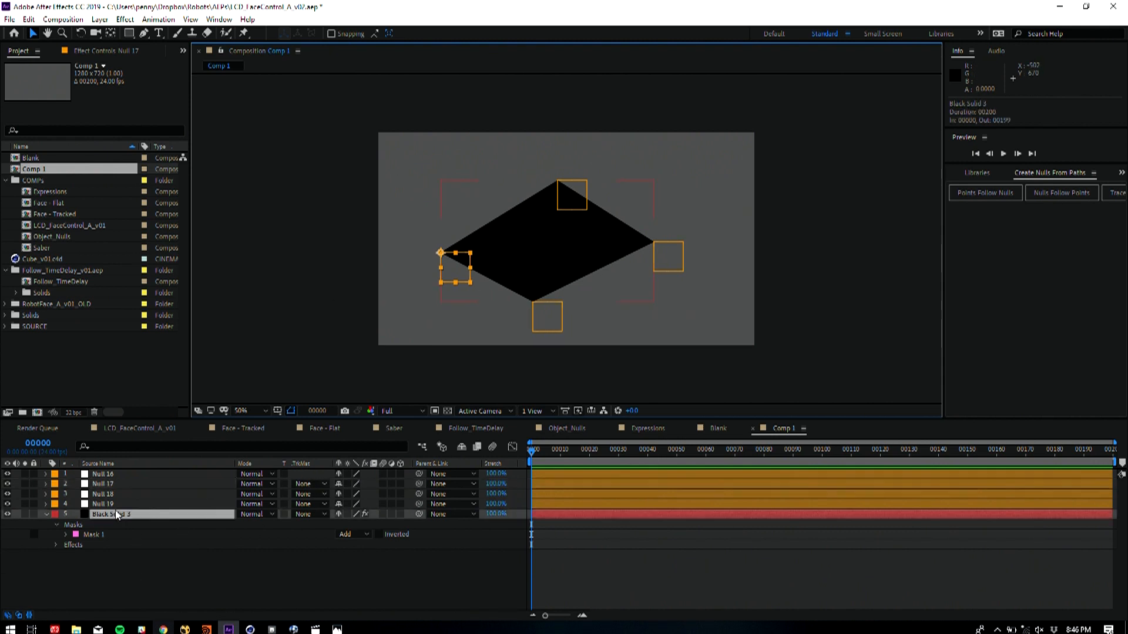
Apply Saber with Core Type set to Layer Masks, then select a corner null
type("sab")
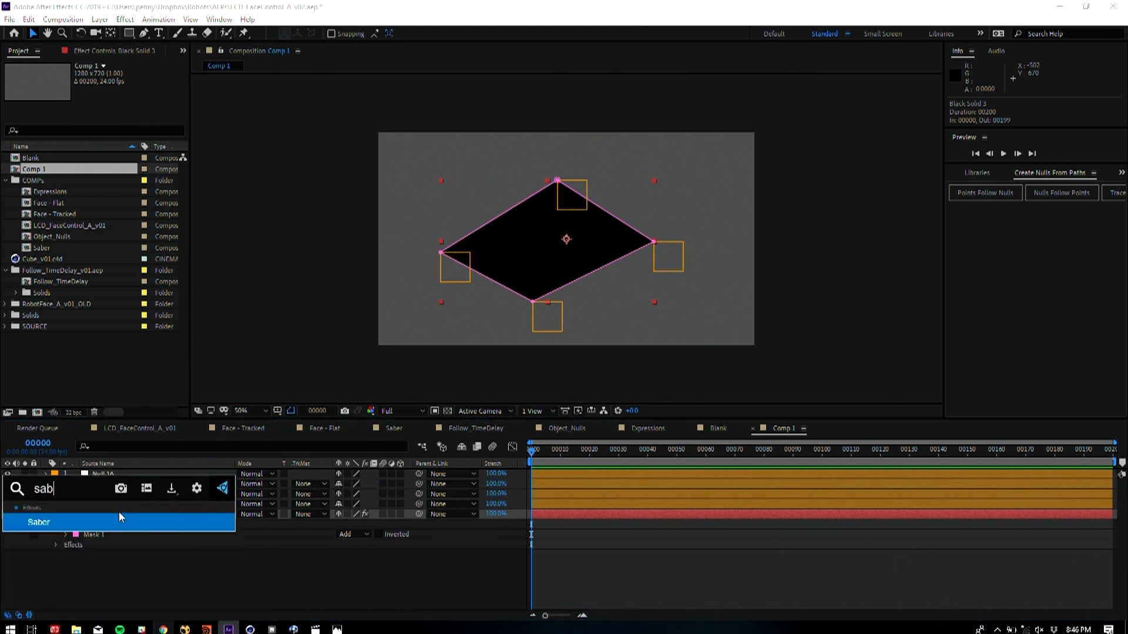
double_click(39, 521)
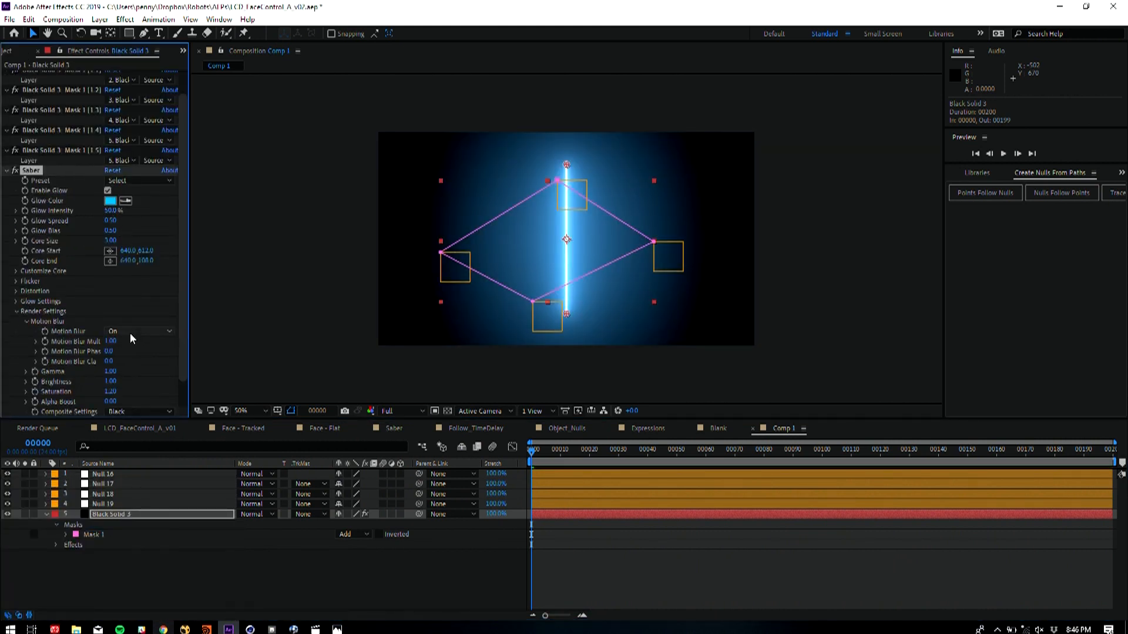
left_click(141, 281)
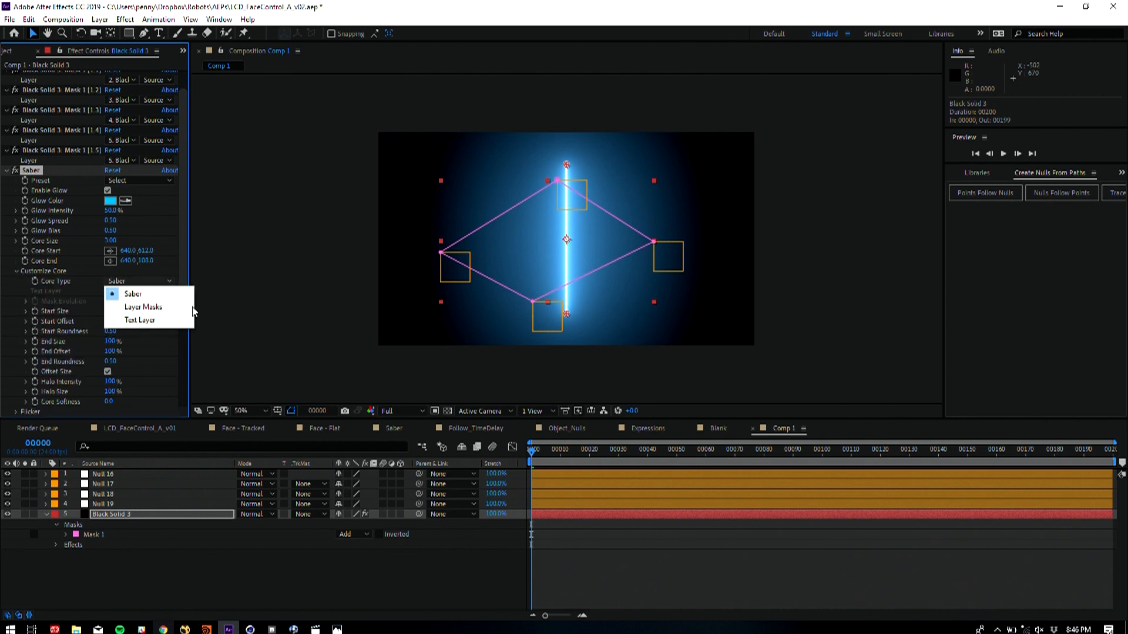
left_click(142, 307)
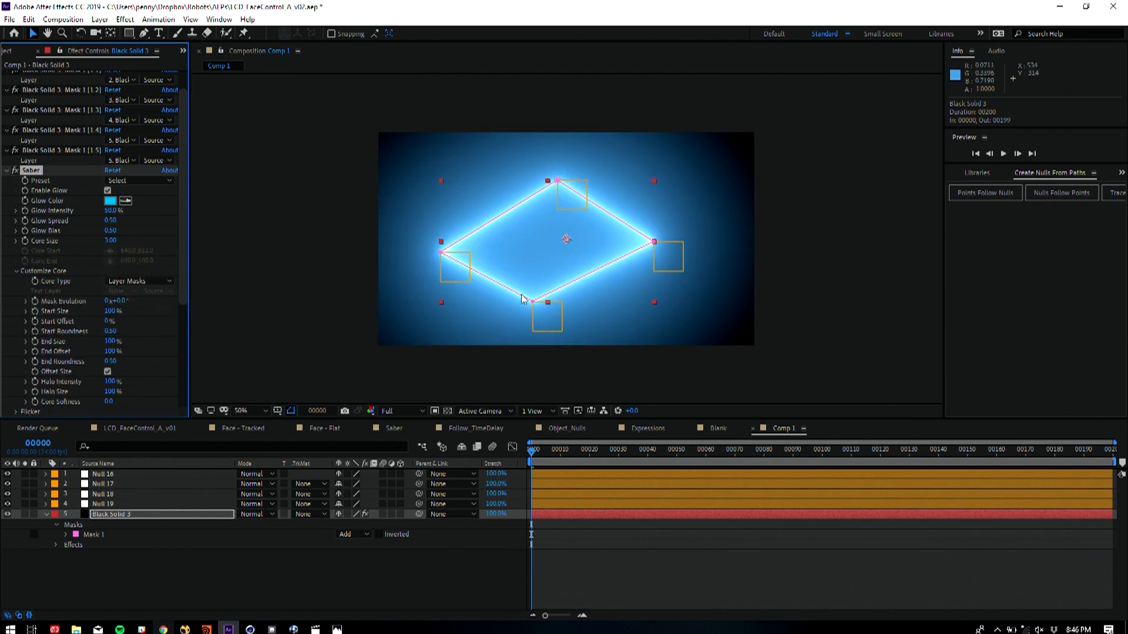
left_click(550, 343)
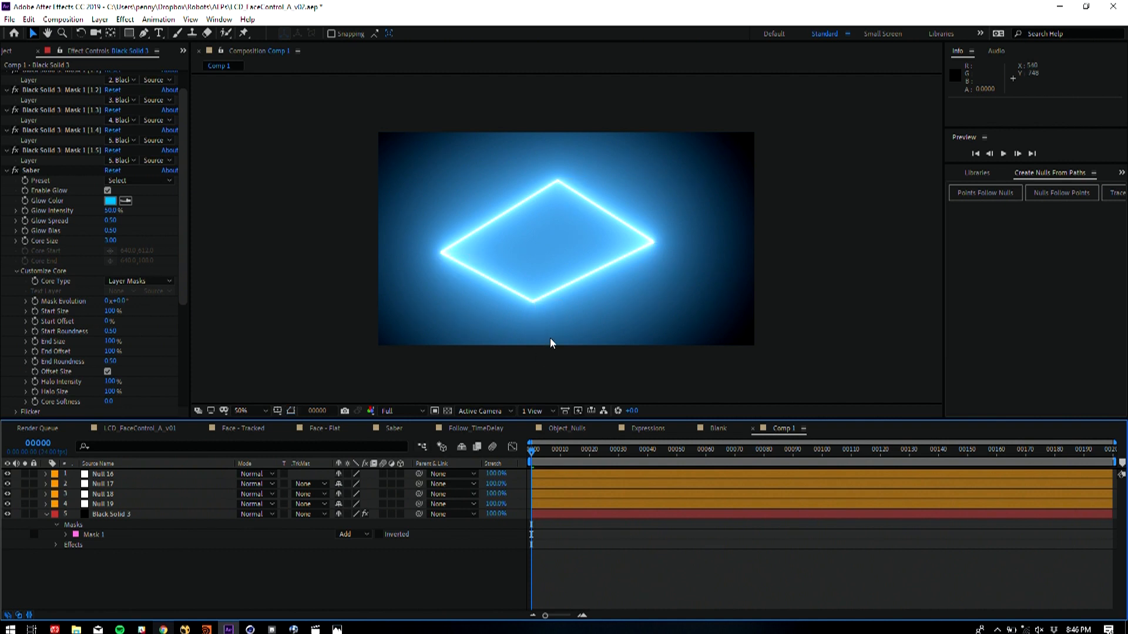
left_click(103, 504)
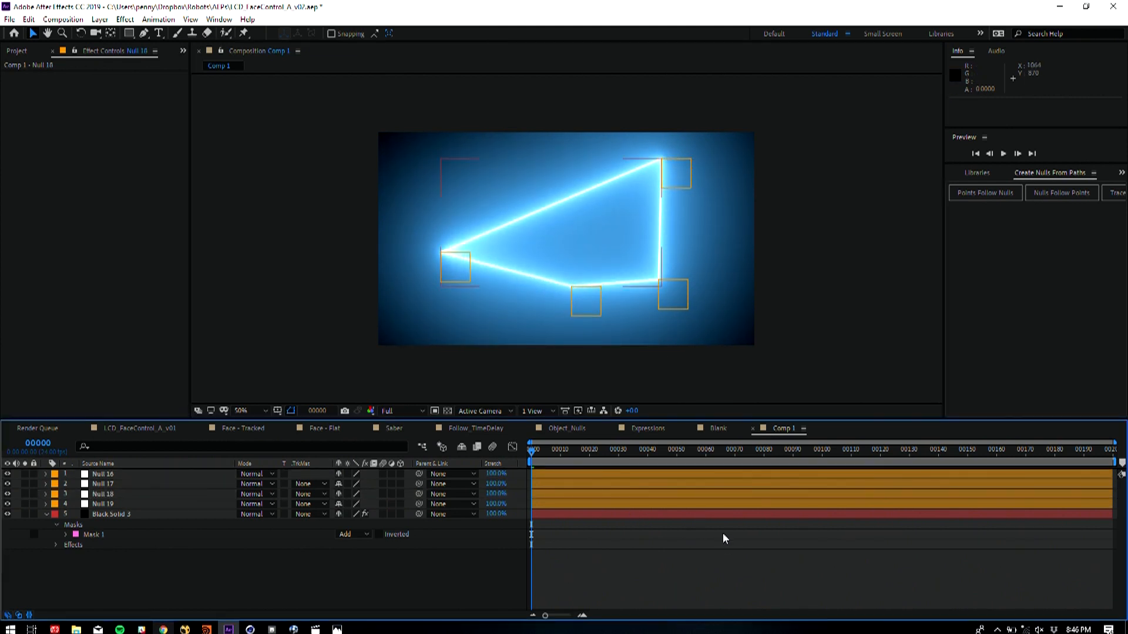
In Object_Nulls, inspect the Saber layer's settings and select Null_02
left_click(719, 428)
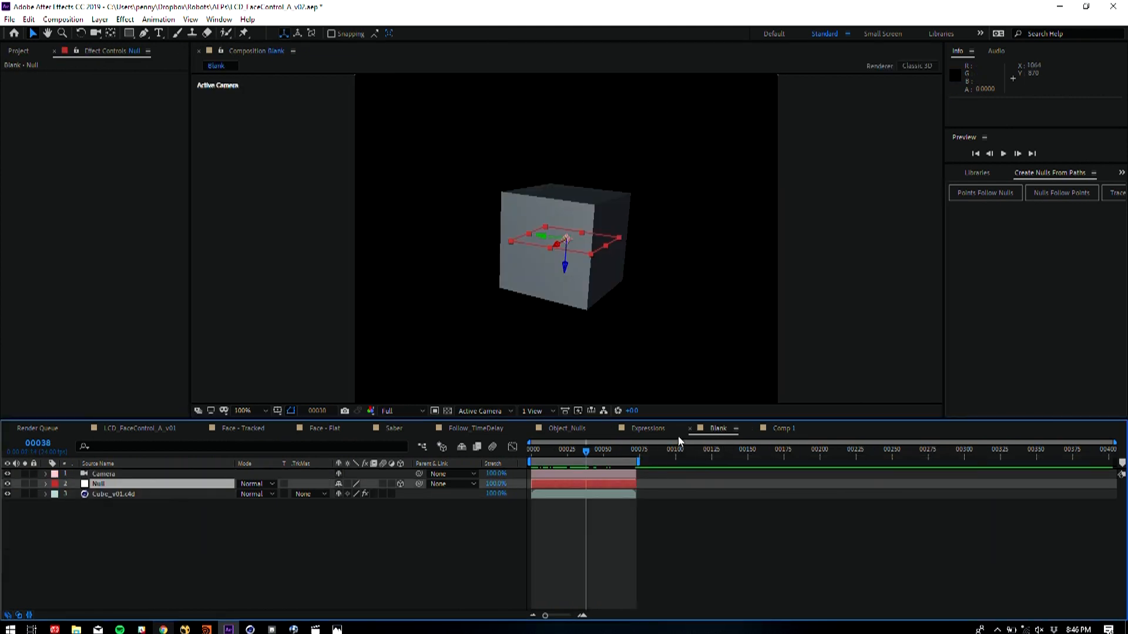
left_click(568, 428)
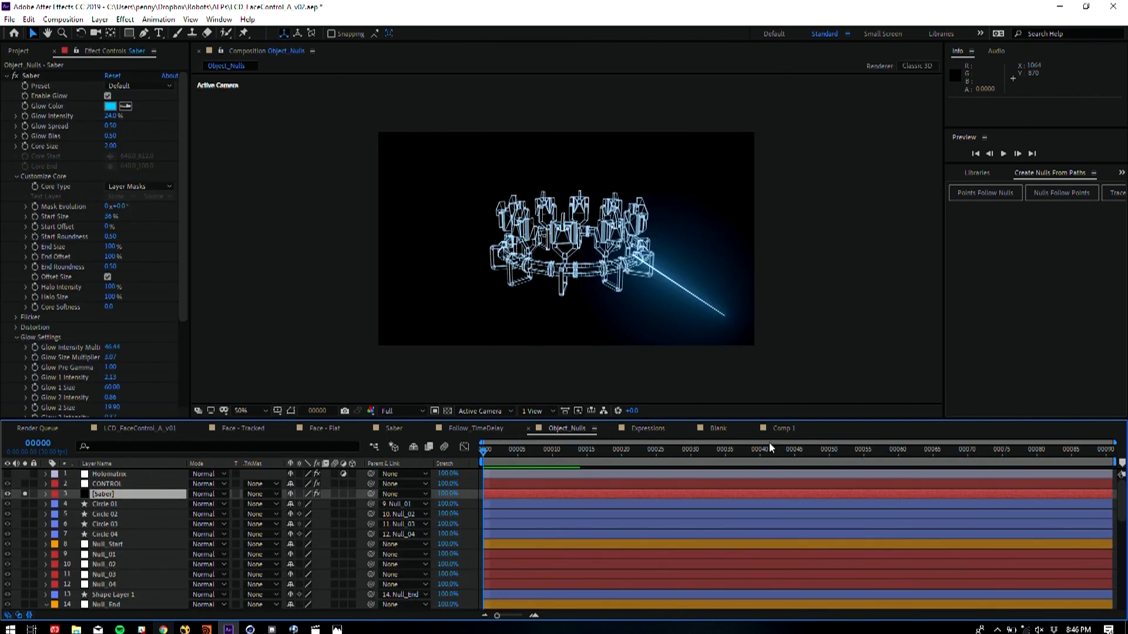
mouse_move(108, 544)
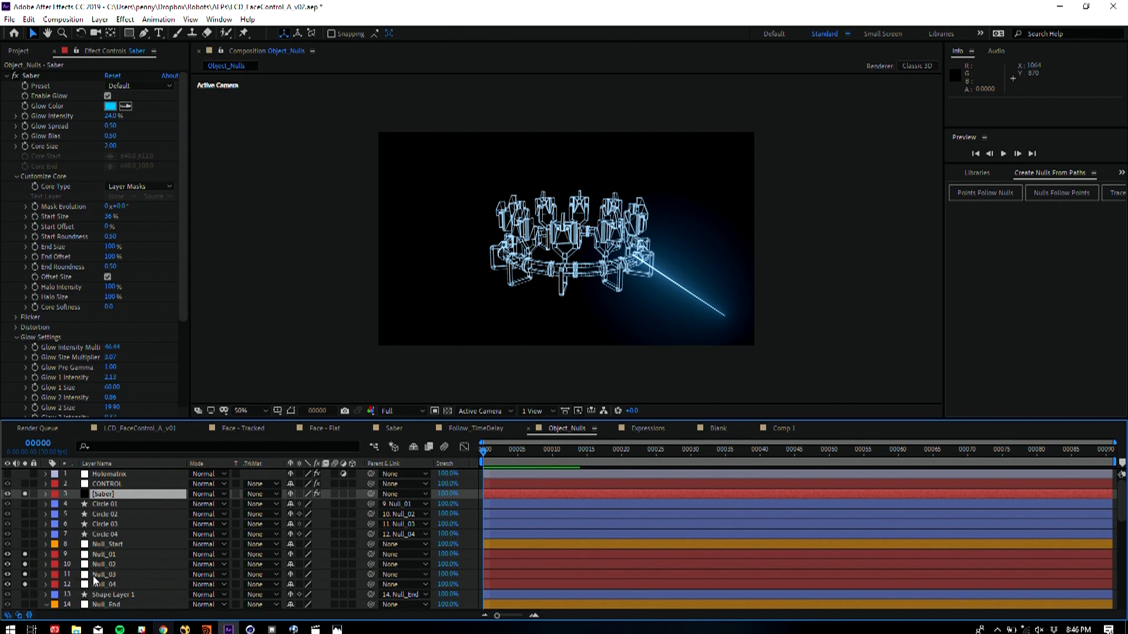
left_click(105, 564)
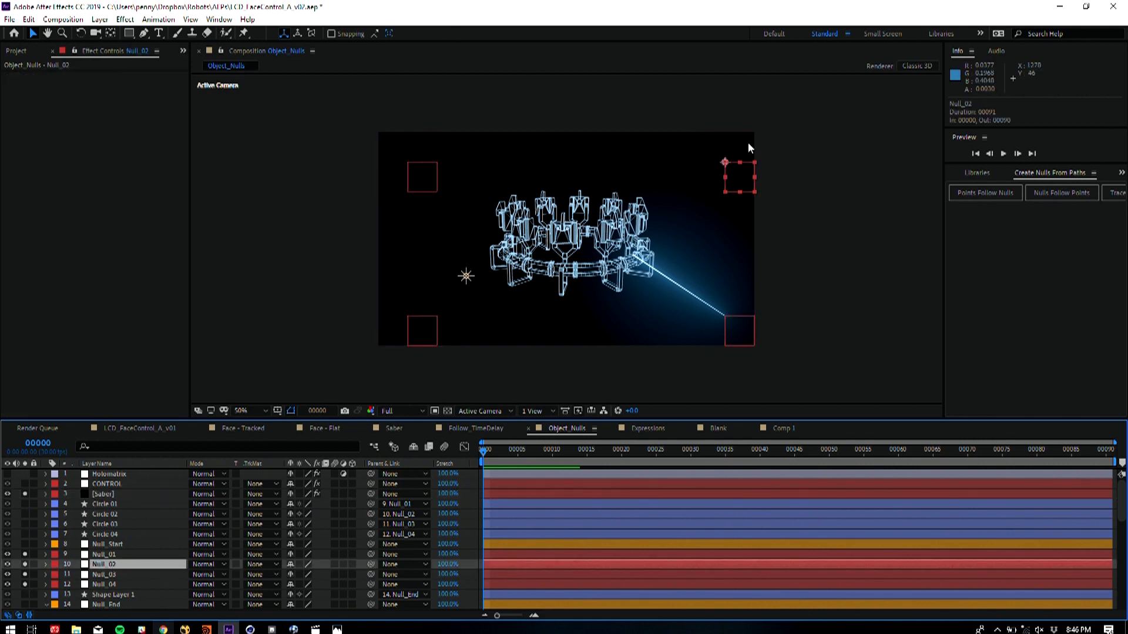
mouse_move(790, 145)
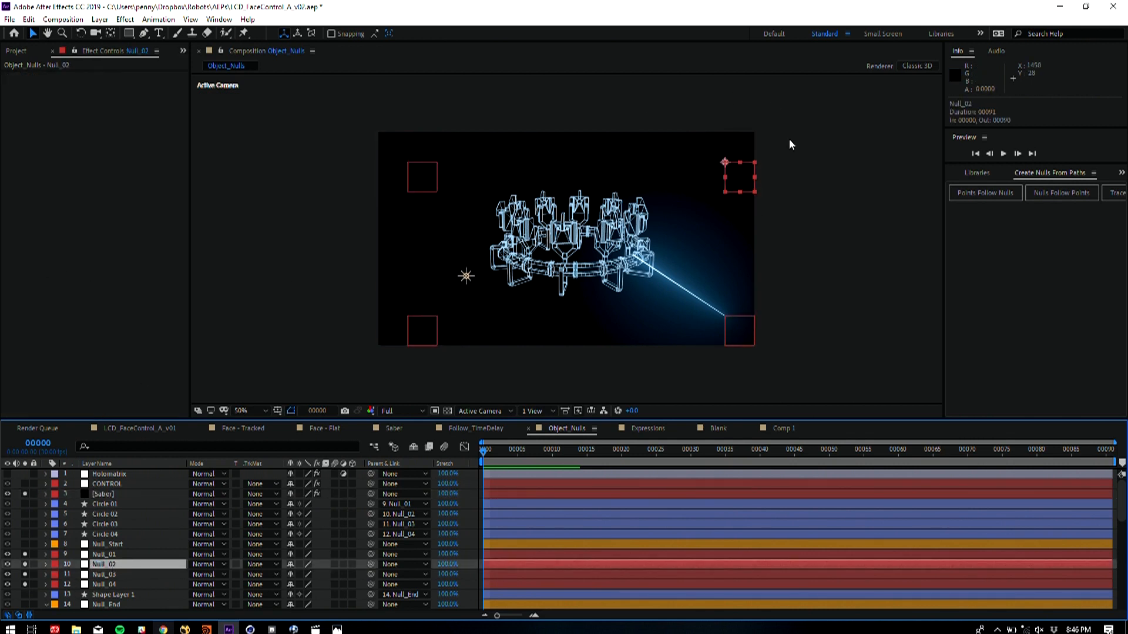
mouse_move(640, 256)
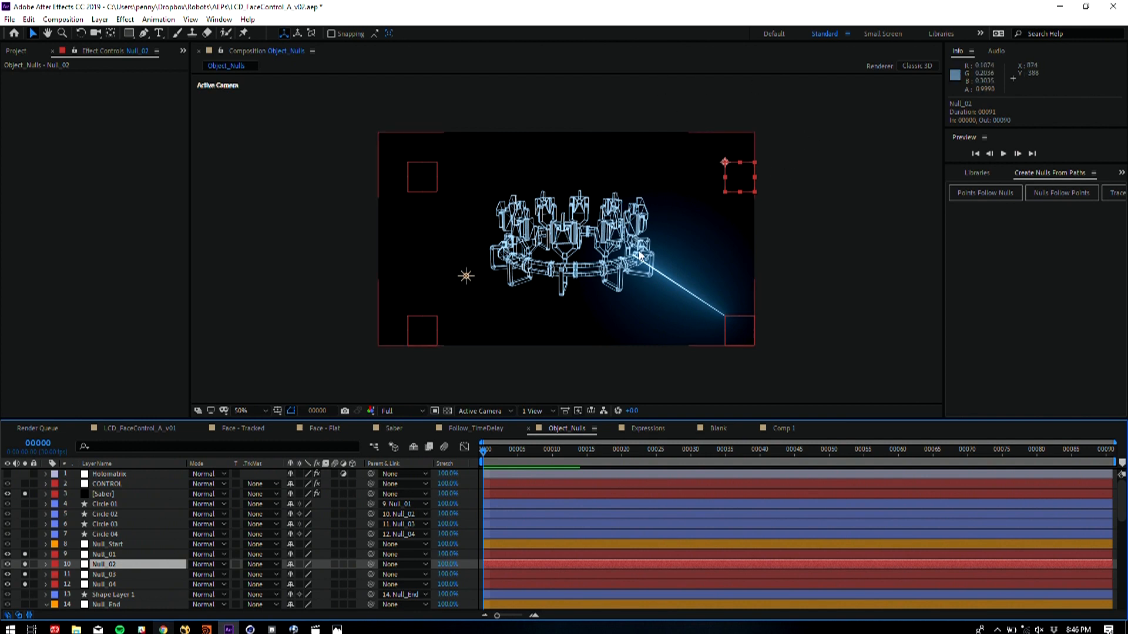
mouse_move(583, 327)
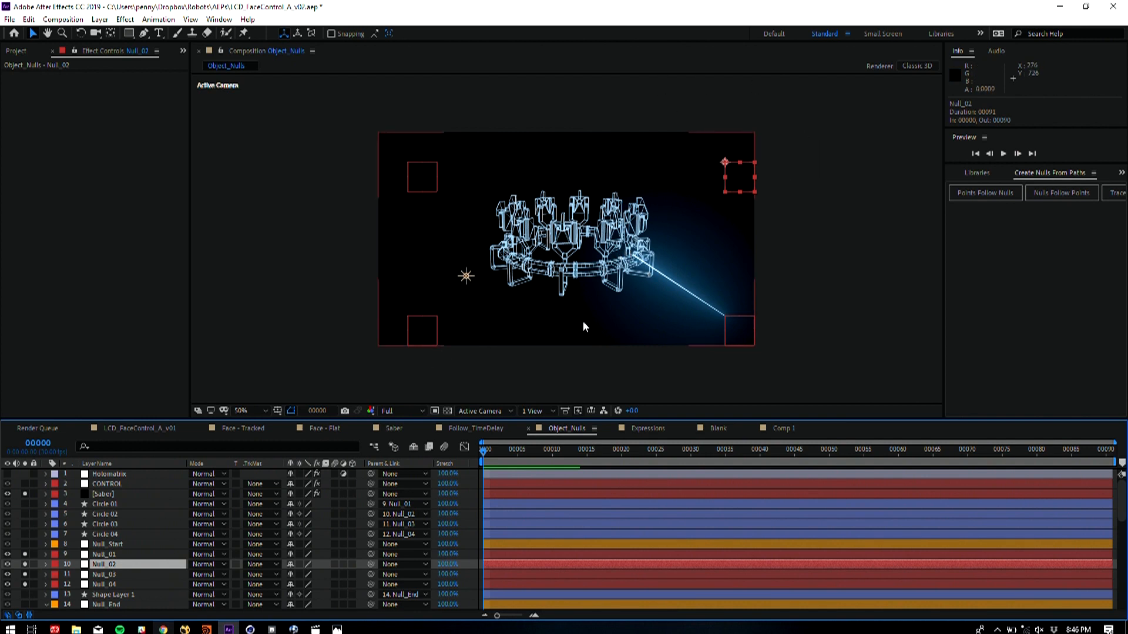
mouse_move(123, 535)
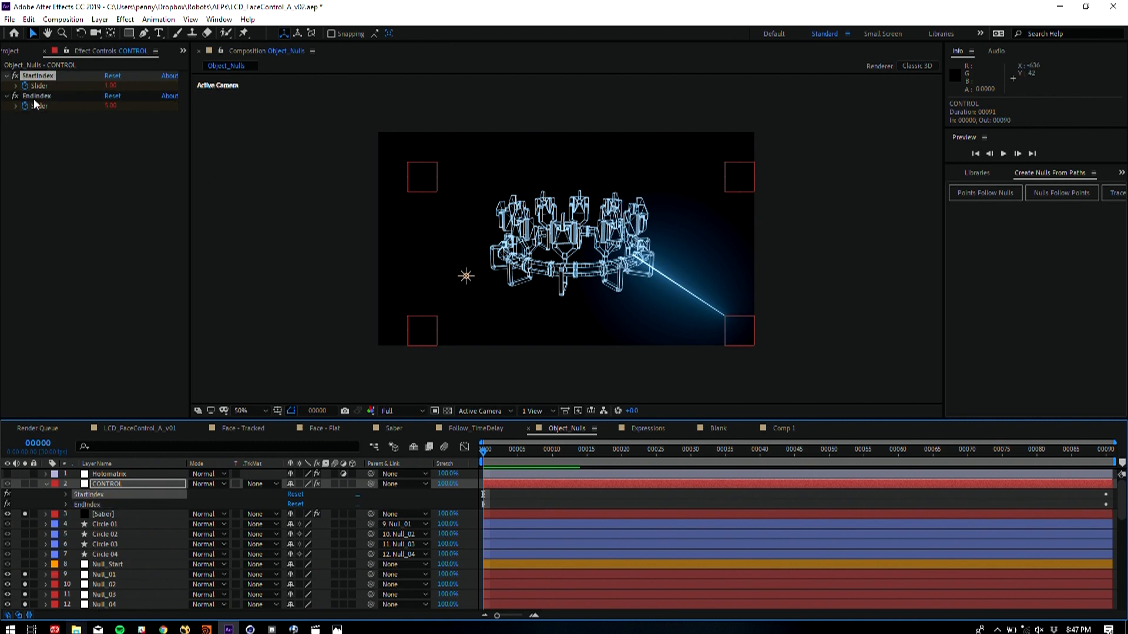
mouse_move(684, 314)
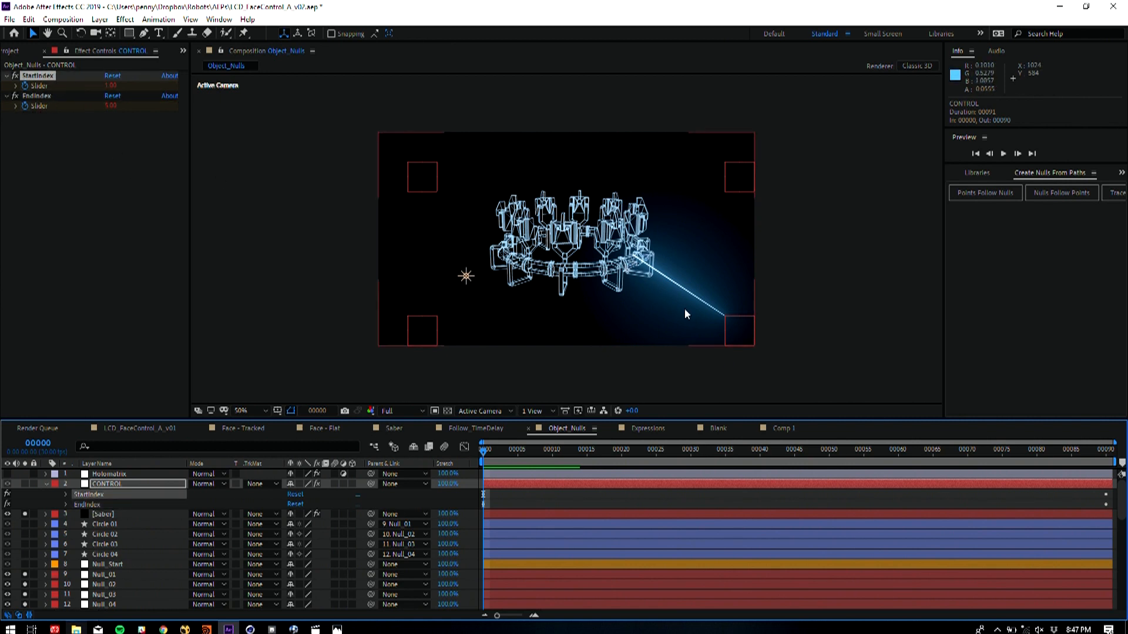
mouse_move(733, 336)
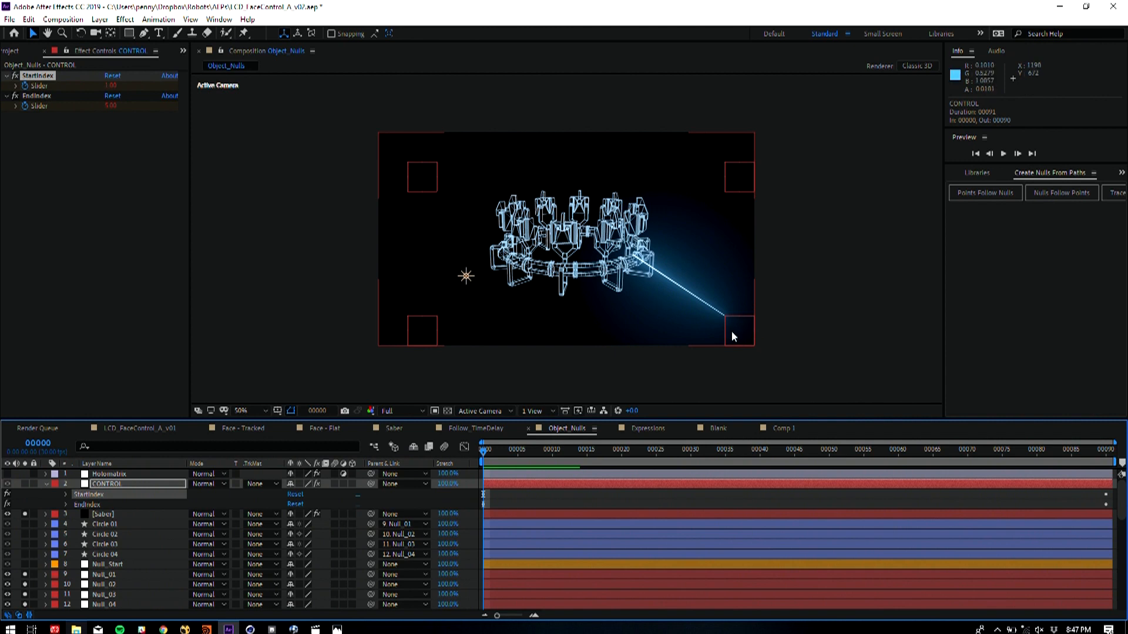
mouse_move(339, 470)
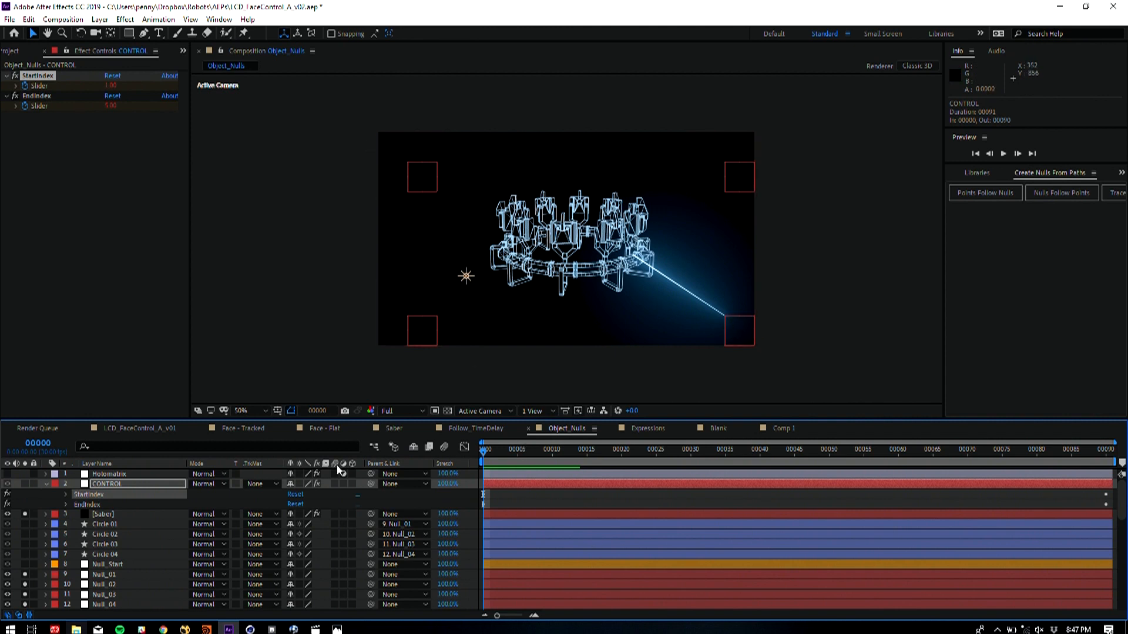
mouse_move(118, 559)
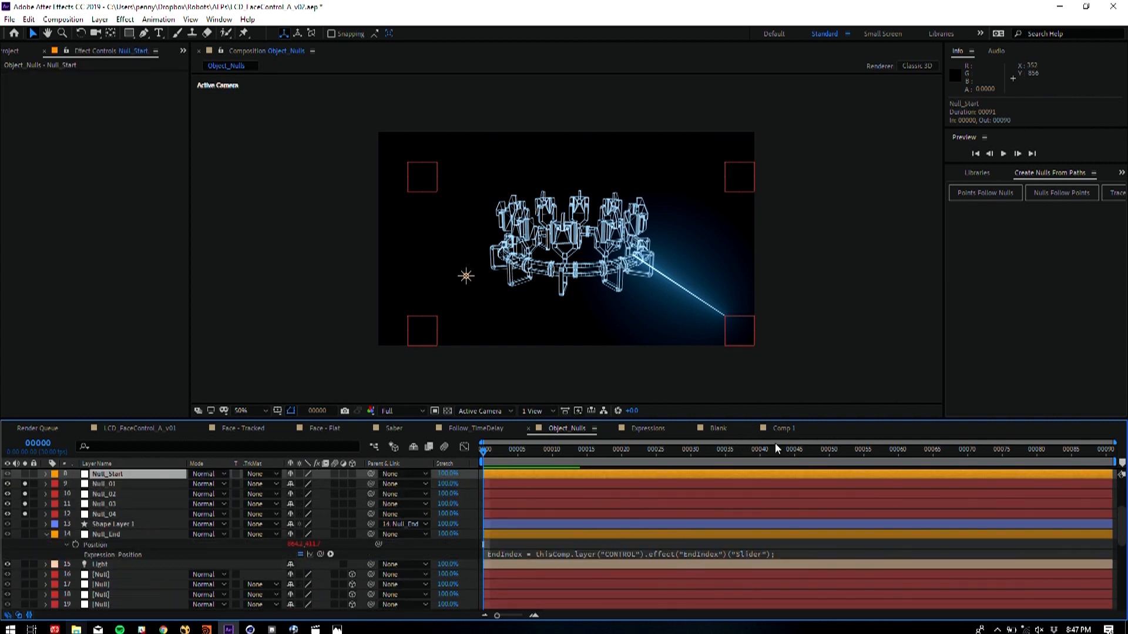
mouse_move(775, 442)
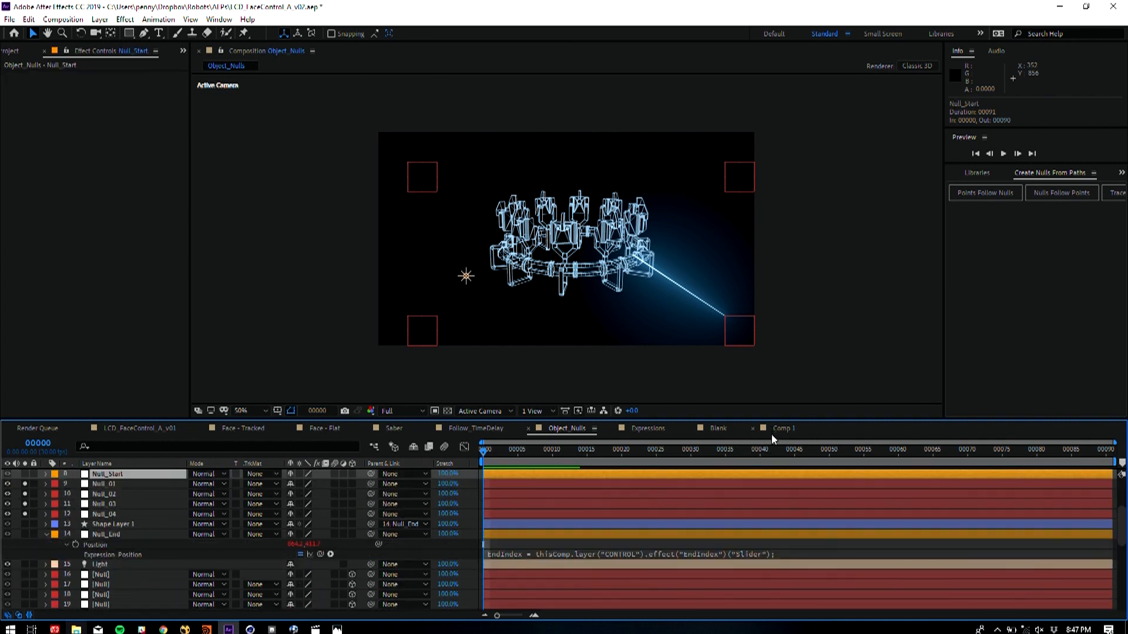
In Comp 1, show Null 20's position and search Effects for 'slider'
left_click(783, 429)
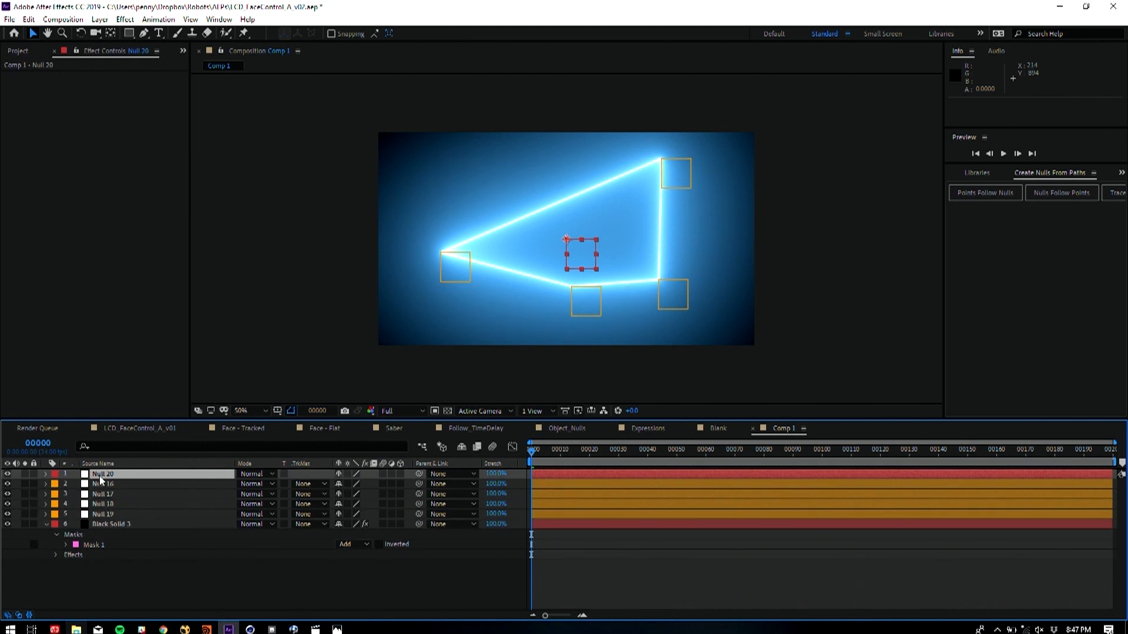
left_click(45, 474)
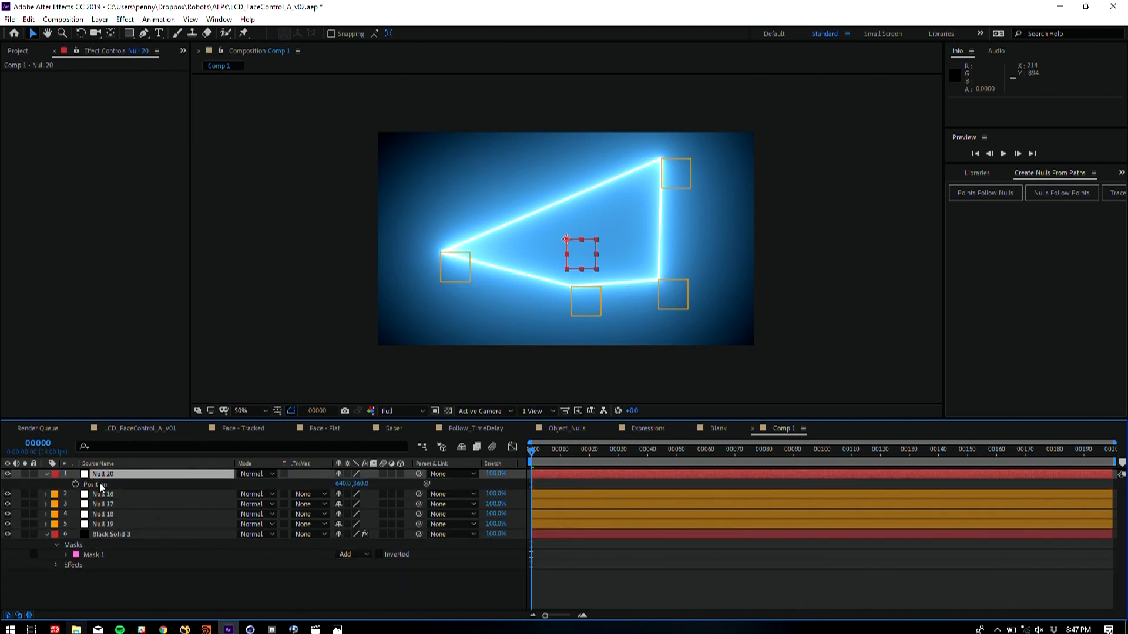
type("slider")
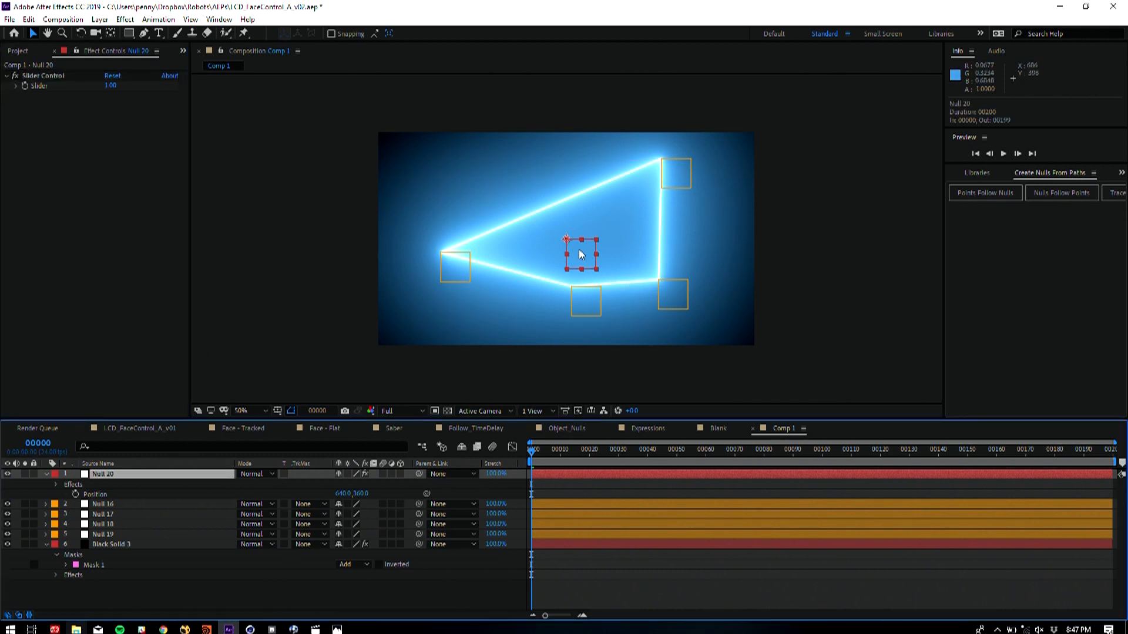
mouse_move(83, 489)
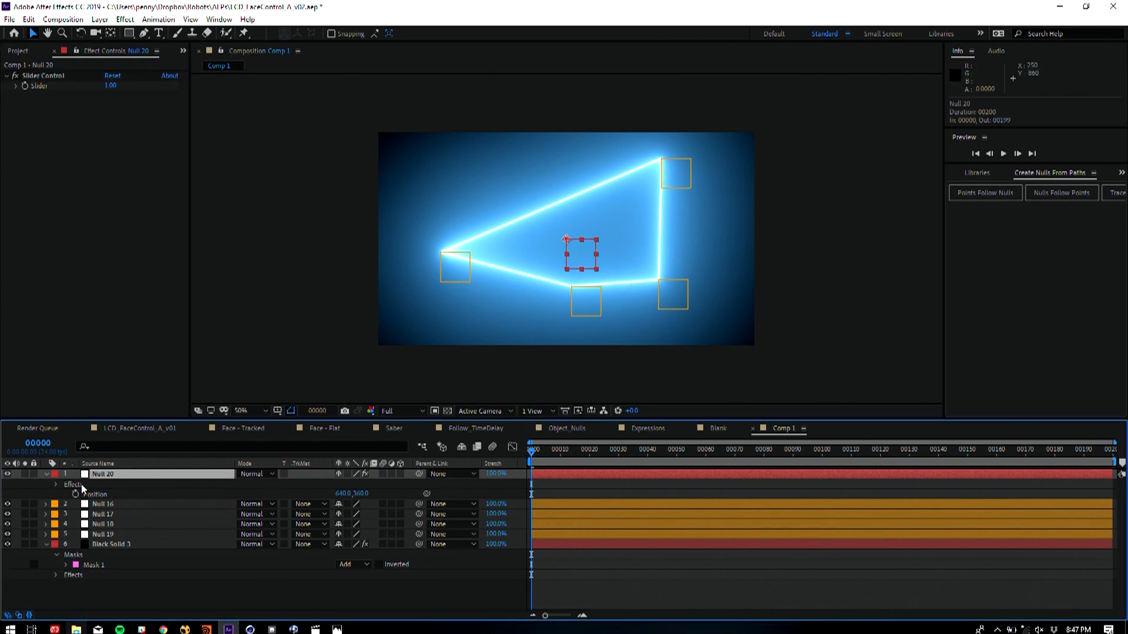
Add a pick-whipped position expression to Null 20 and commit it
left_click(104, 503)
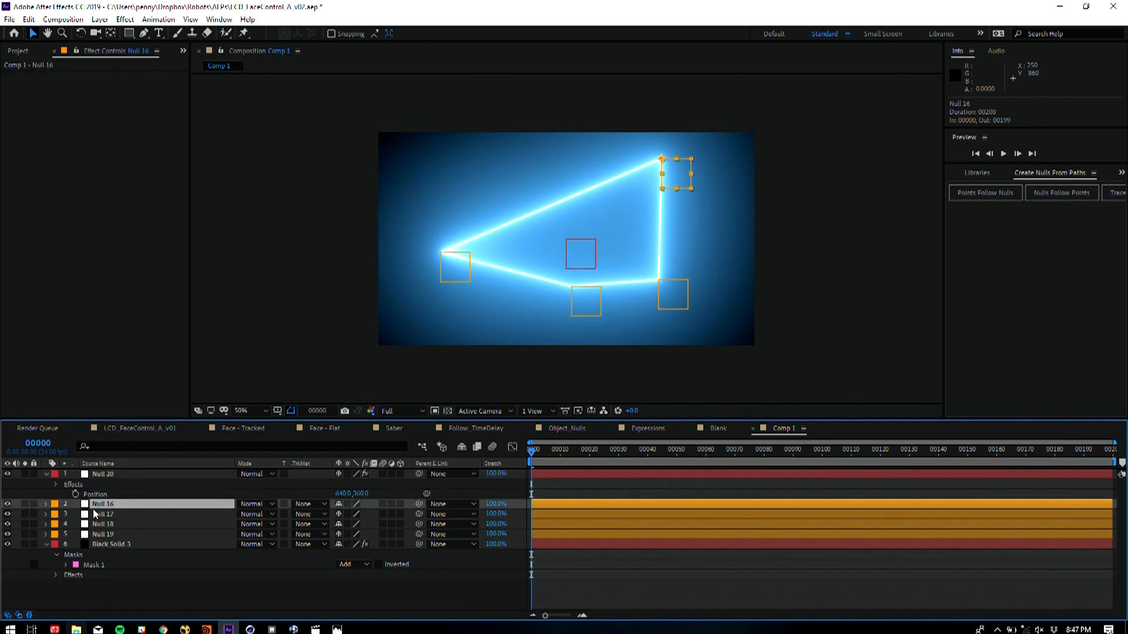
left_click(104, 474)
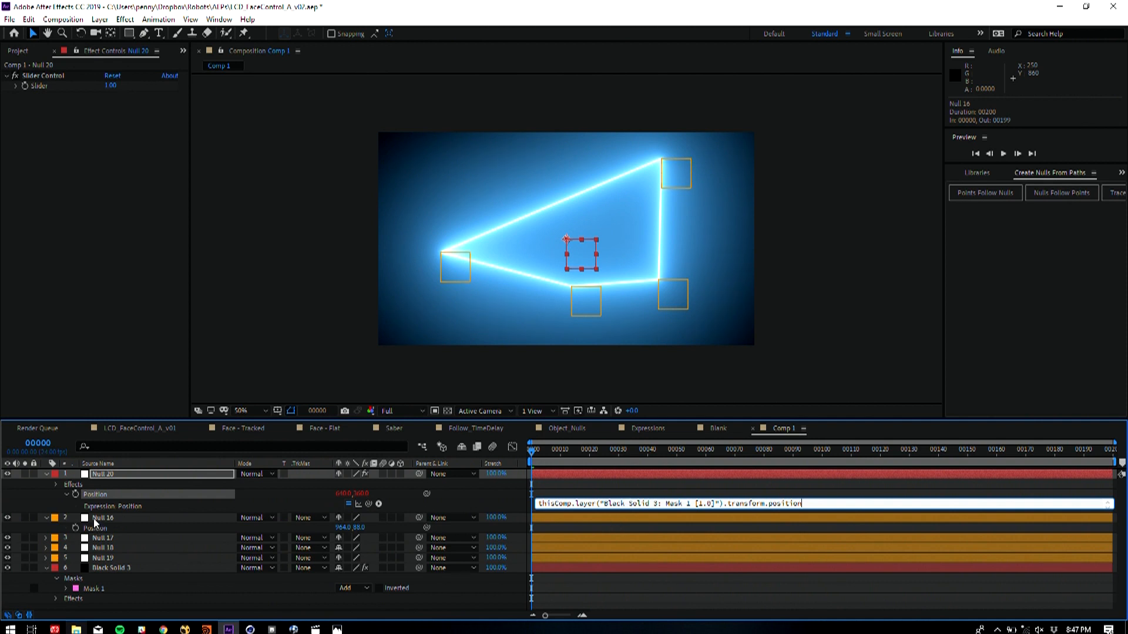
mouse_move(675, 522)
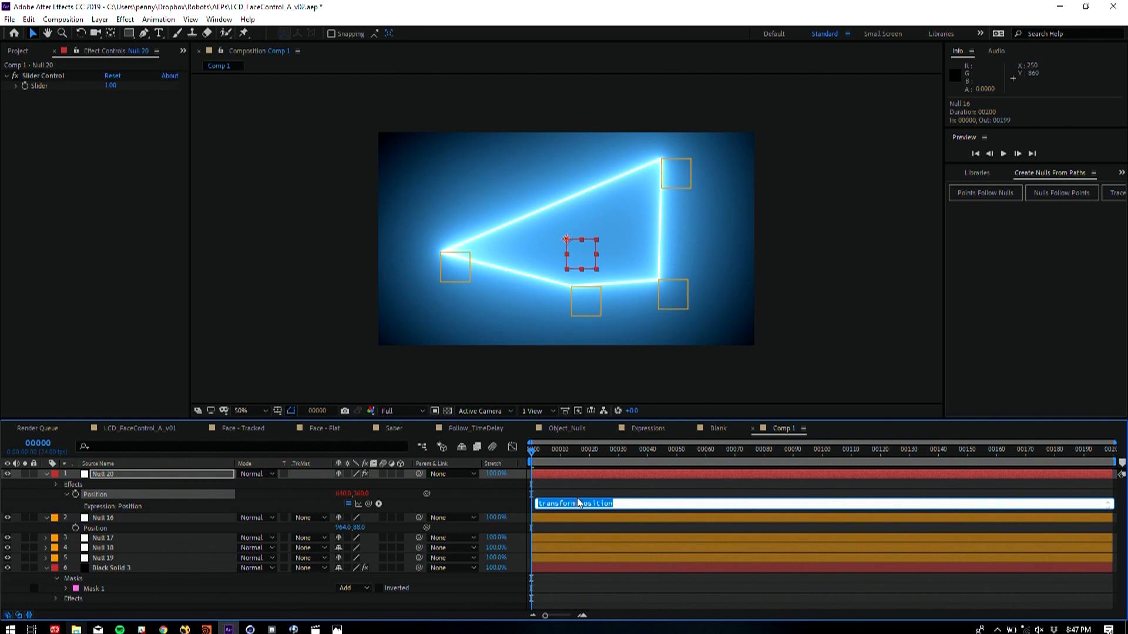
left_click(105, 517)
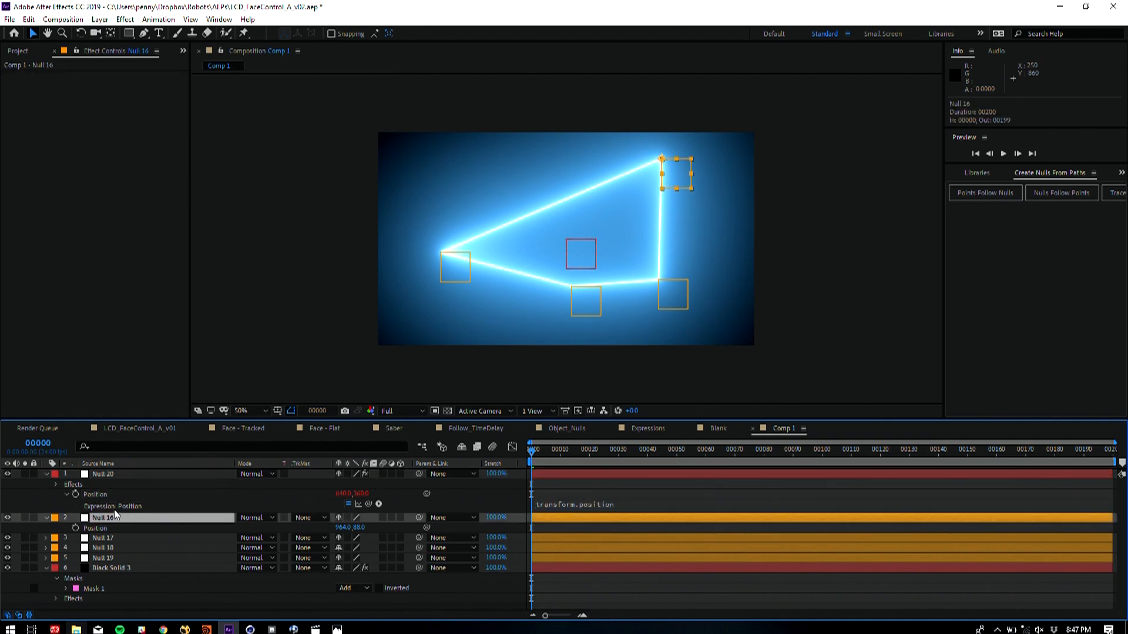
left_click(102, 475)
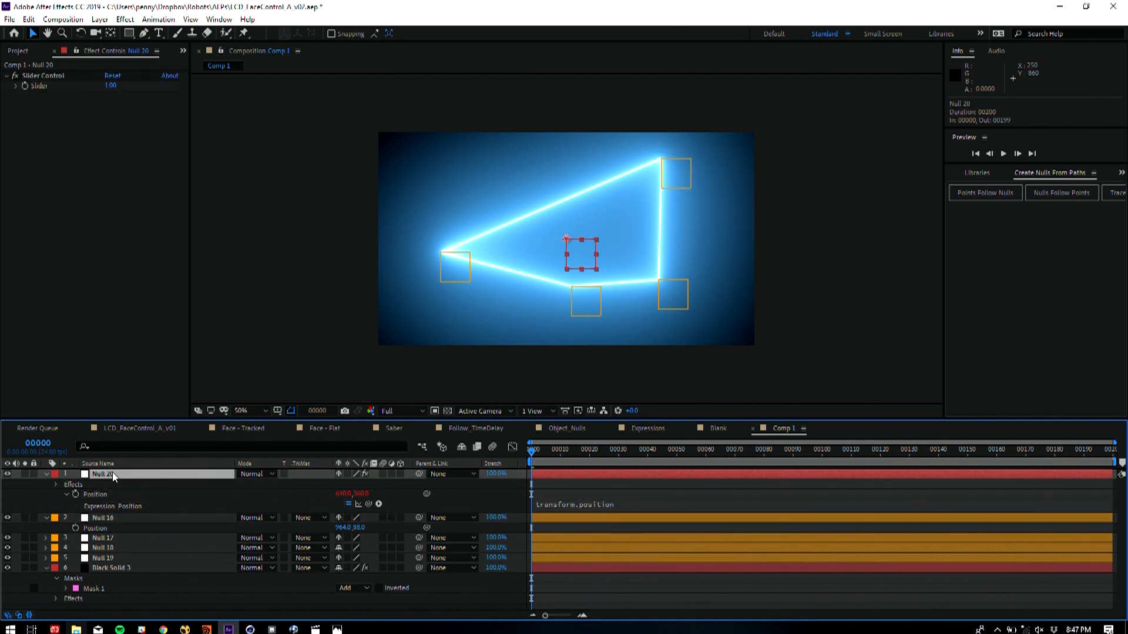
Edit the expression's layer reference to use index-1
double_click(576, 504)
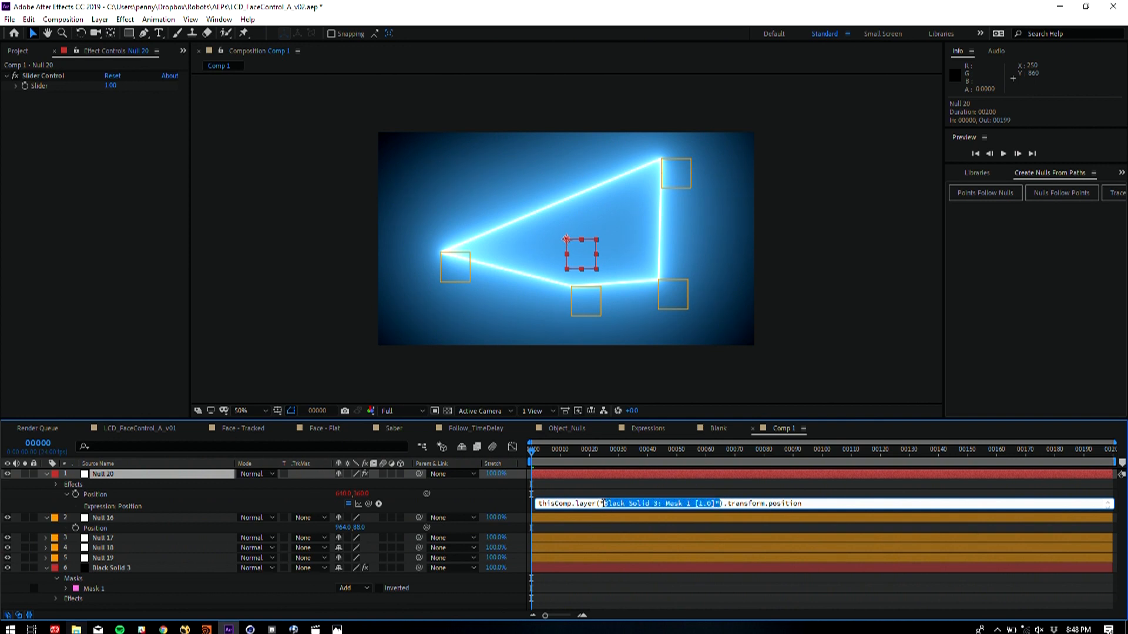
type("index")
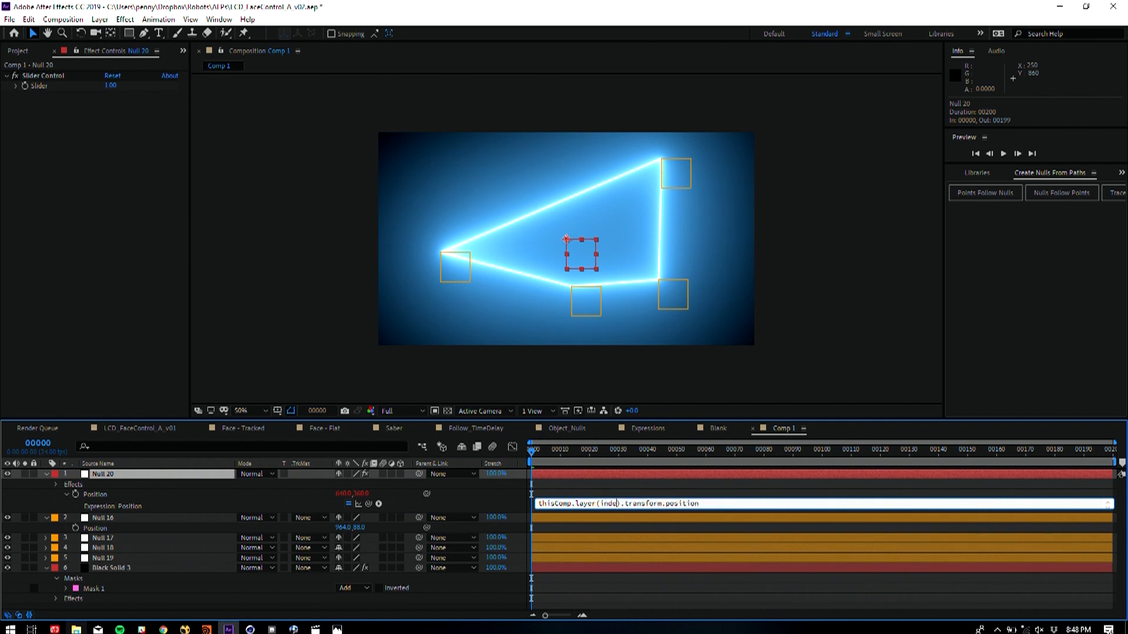
type("-1")
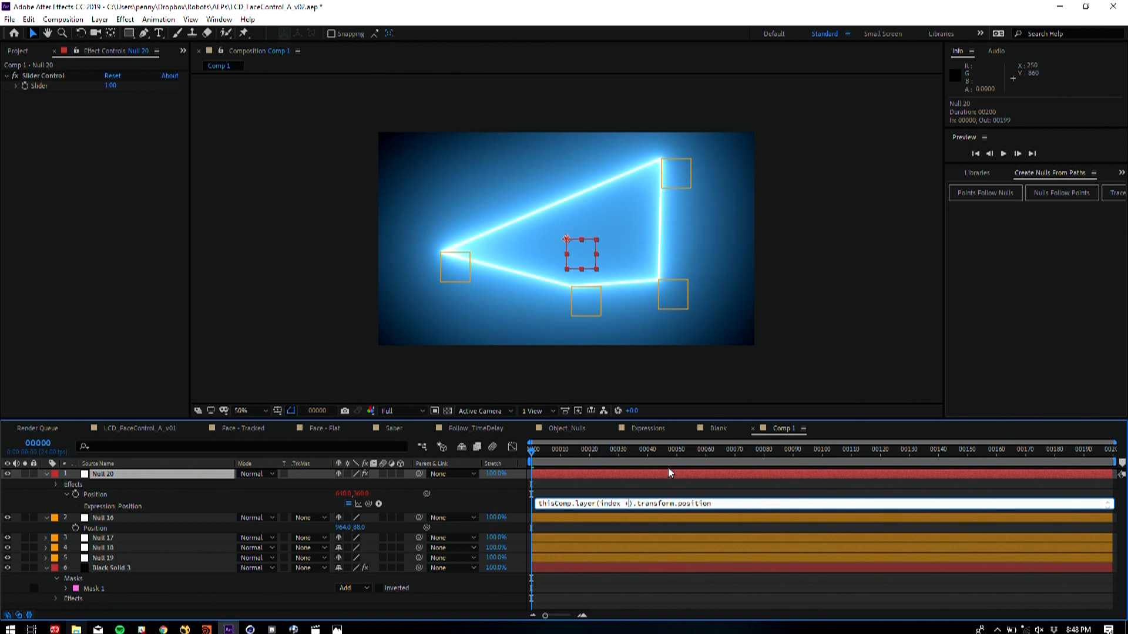